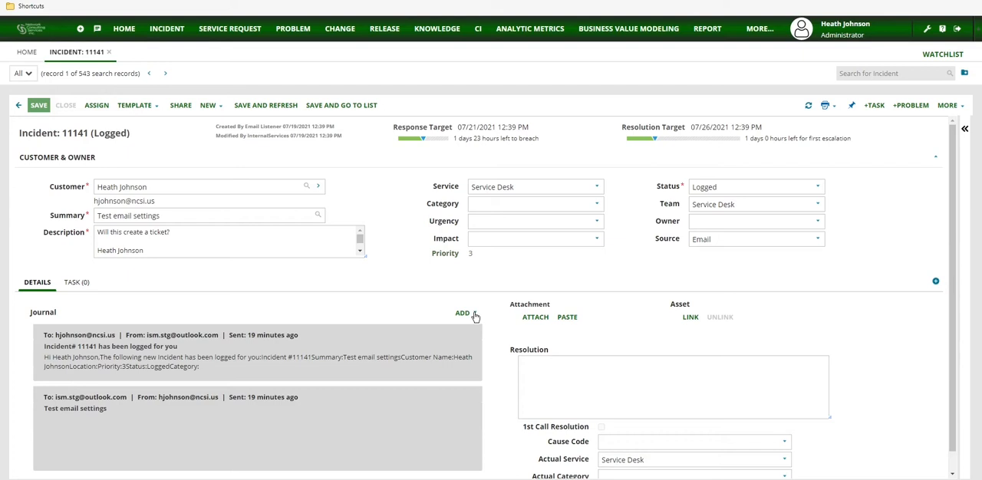
- Start a new email from incident 11141's journal and scroll to the empty Message editor
{"action": "left_click", "coordinate": [463, 313]}
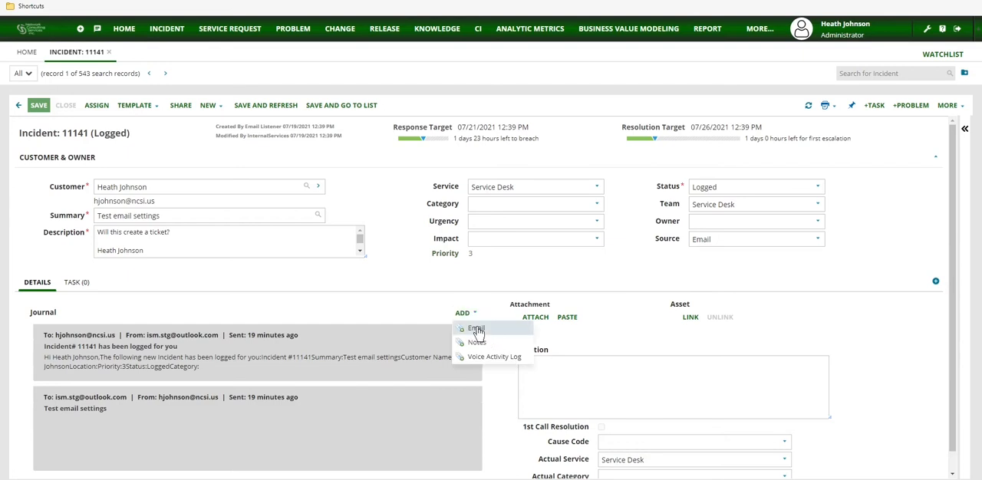
{"action": "left_click", "coordinate": [474, 329]}
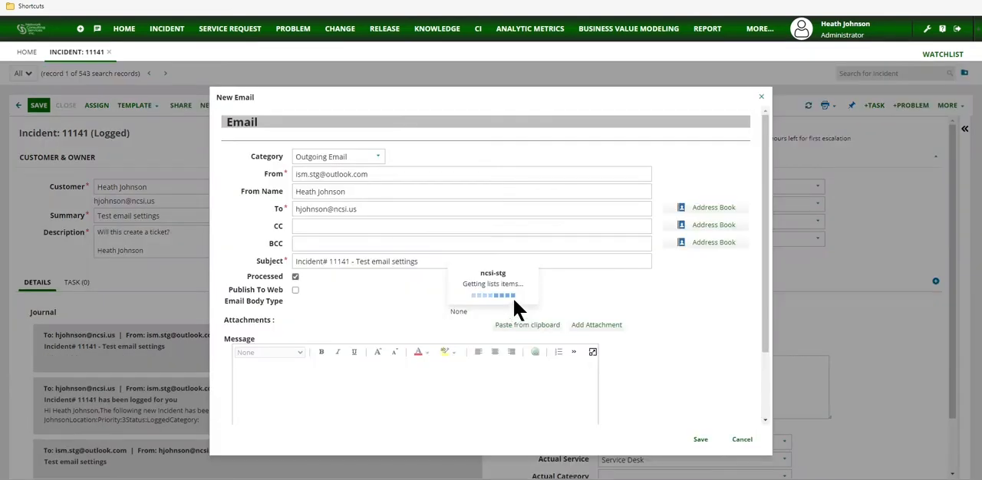
{"action": "scroll", "scroll_direction": "down", "scroll_amount": 3}
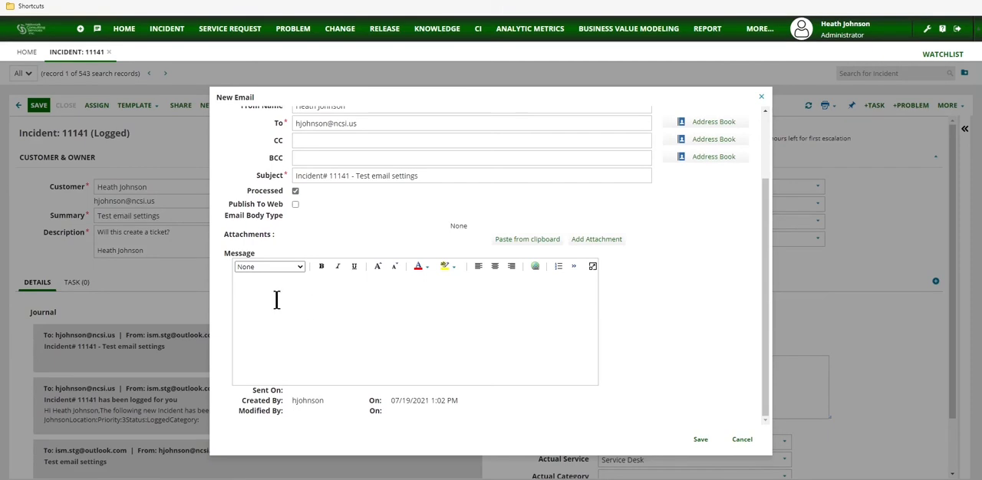
{"action": "mouse_move", "coordinate": [277, 300]}
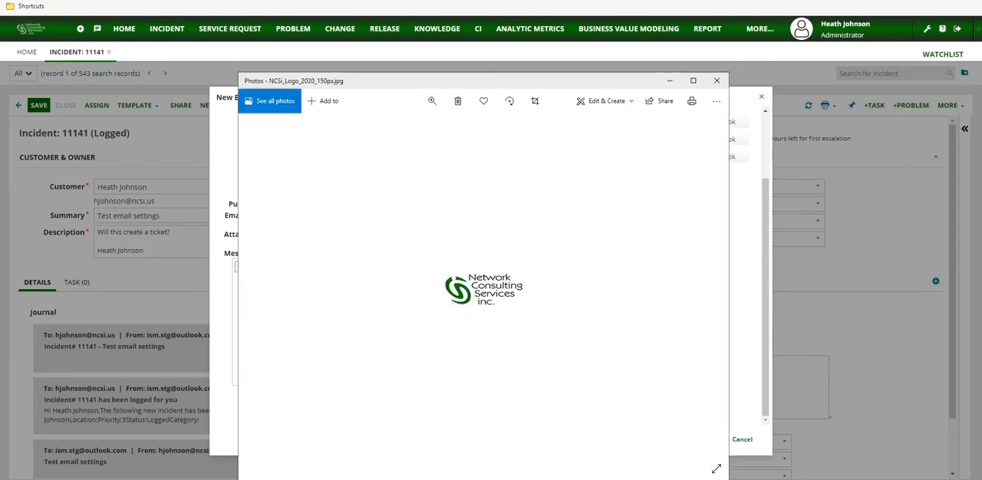
{"action": "mouse_move", "coordinate": [576, 380]}
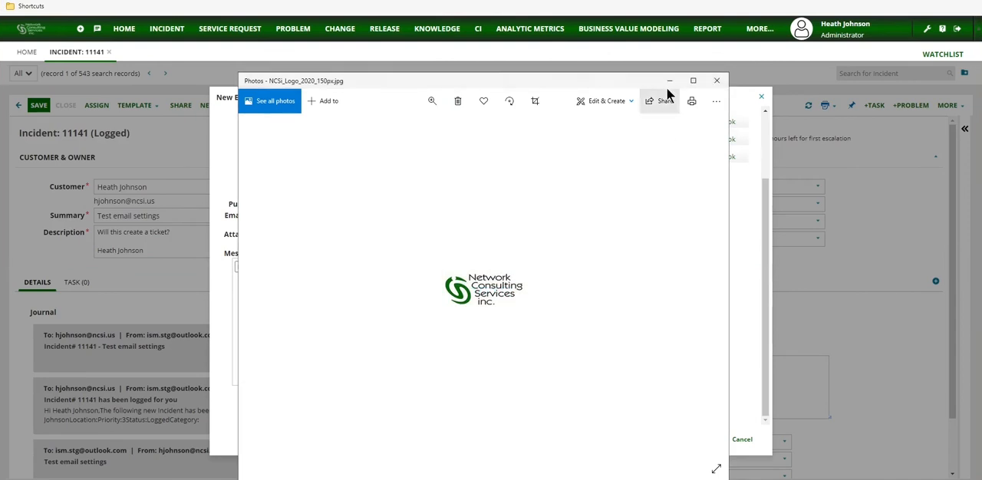
- Close Photos once the NCSi_Logo_2020_150px.jpg logo is copied into the email body
{"action": "left_click", "coordinate": [716, 79]}
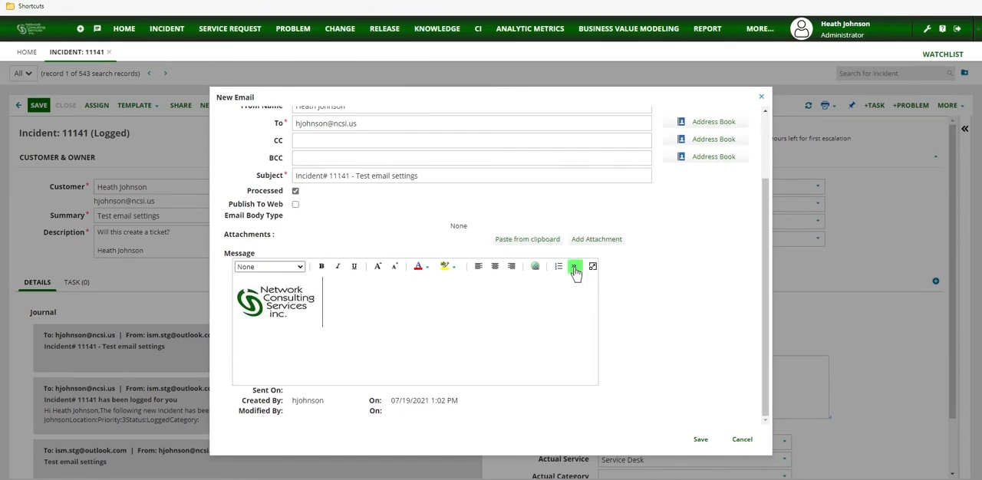
- Switch the email message to Source Edit to reveal the logo's base64 img tag
{"action": "left_click", "coordinate": [574, 266]}
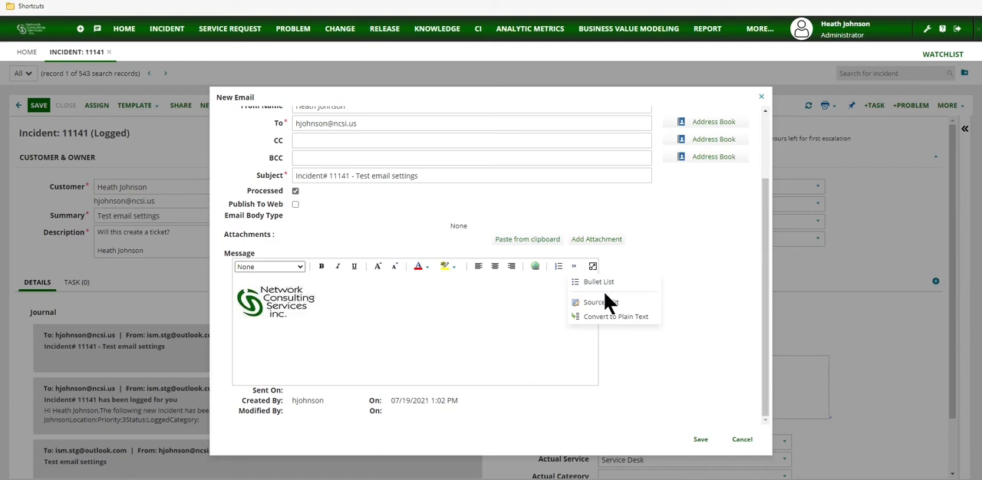
{"action": "mouse_move", "coordinate": [599, 301]}
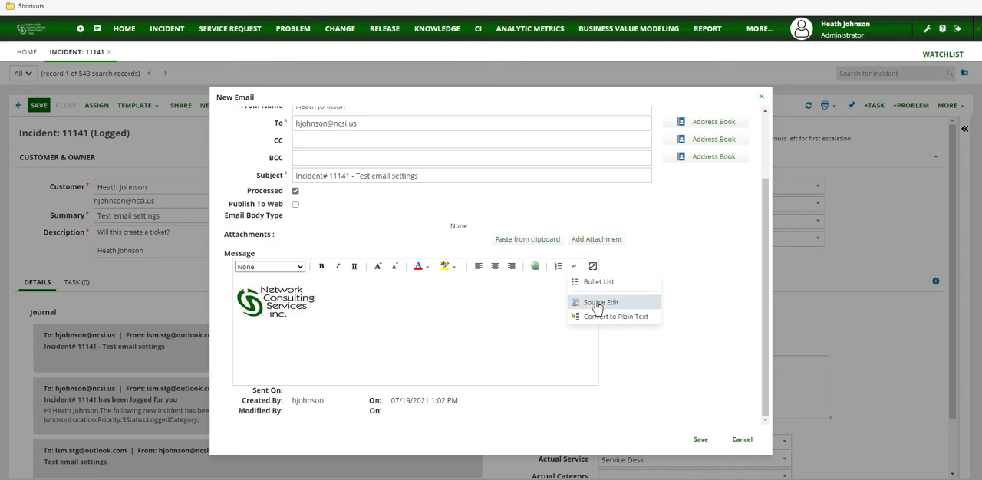
{"action": "left_click", "coordinate": [599, 302]}
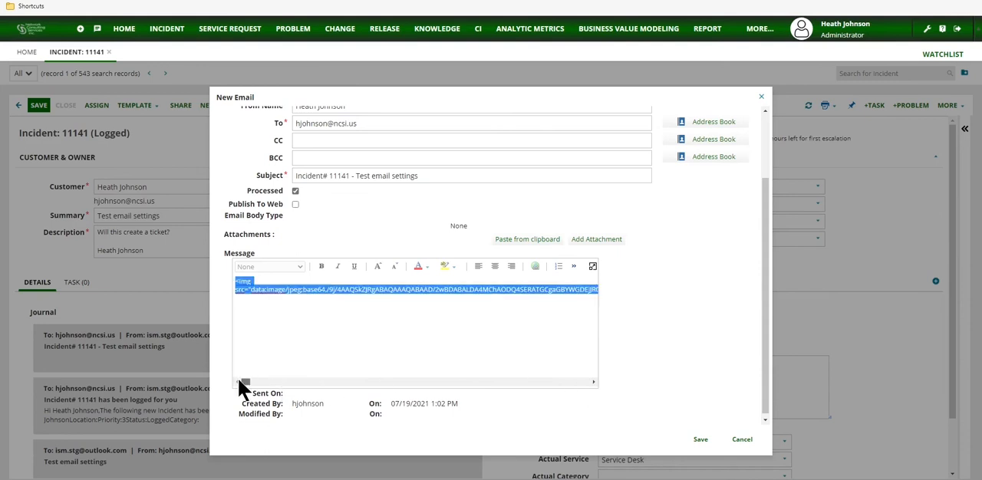
{"action": "mouse_move", "coordinate": [384, 387]}
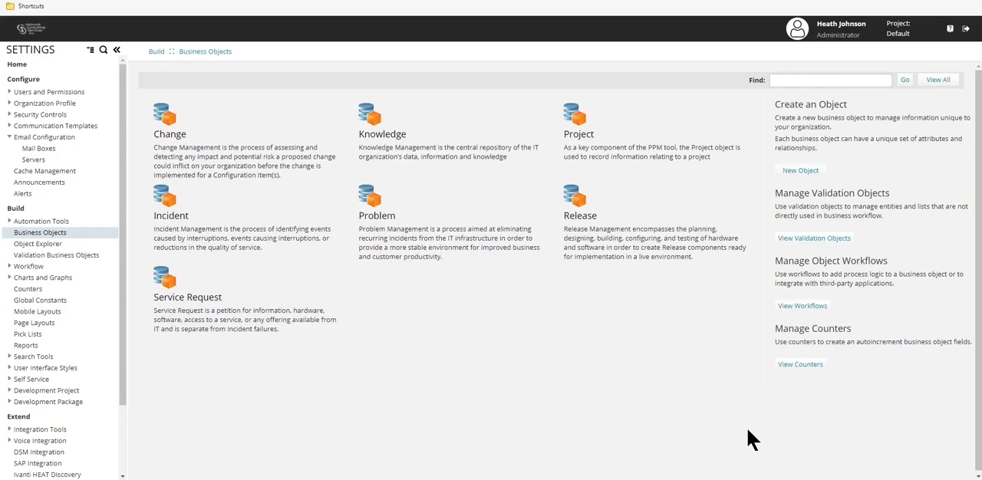
{"action": "mouse_move", "coordinate": [276, 227]}
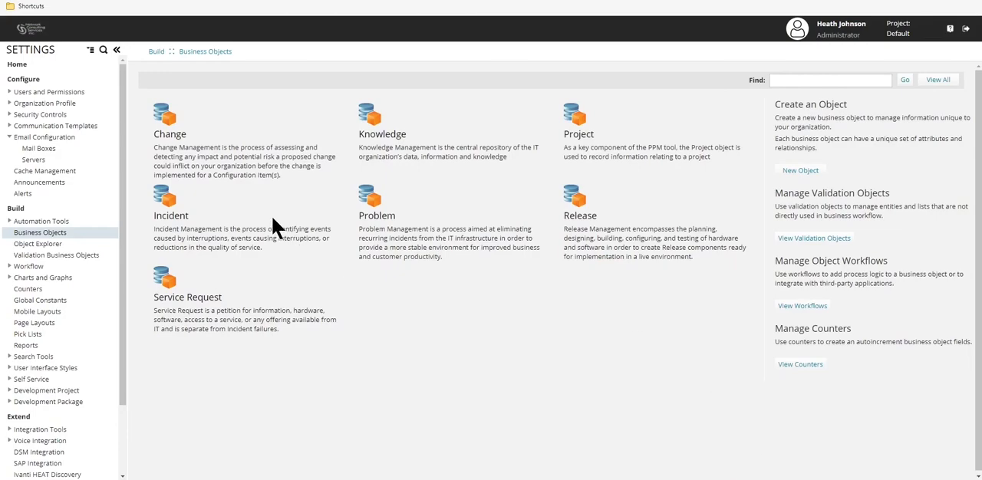
{"action": "mouse_move", "coordinate": [67, 327]}
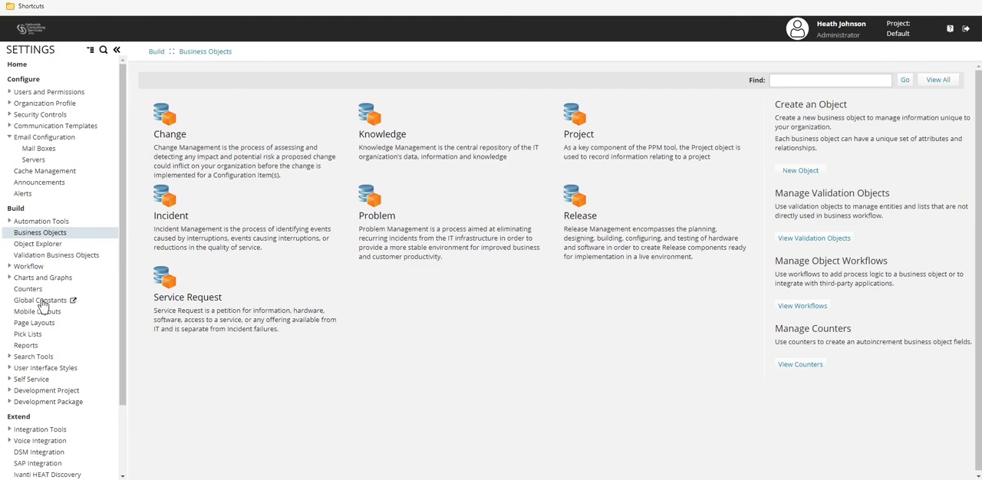
- Add and save a Global Constant named NotificationLogo holding the logo img tag
{"action": "left_click", "coordinate": [40, 300]}
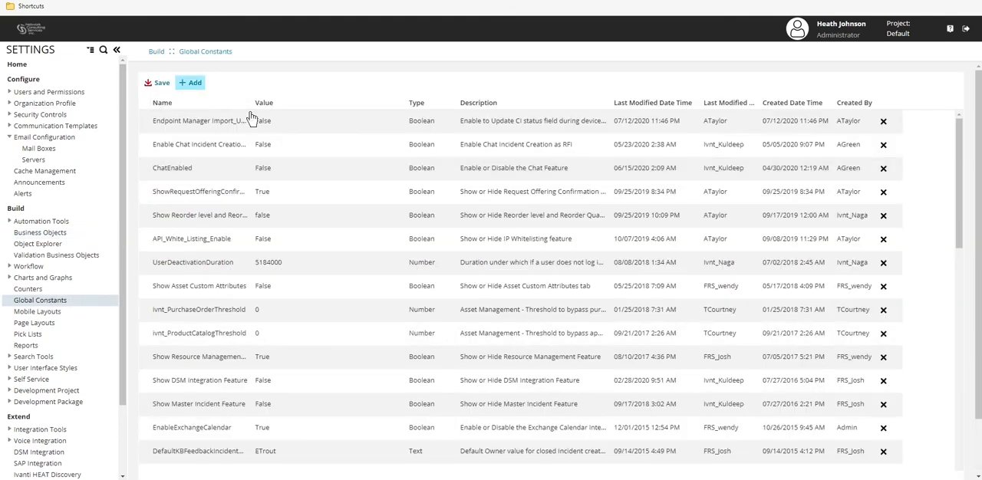
{"action": "left_click", "coordinate": [190, 82]}
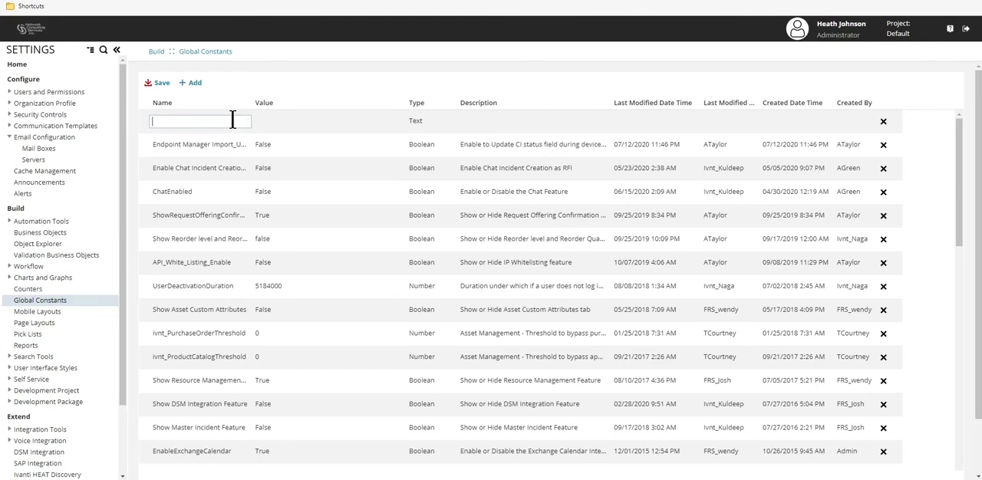
{"action": "type", "text": "Notification"}
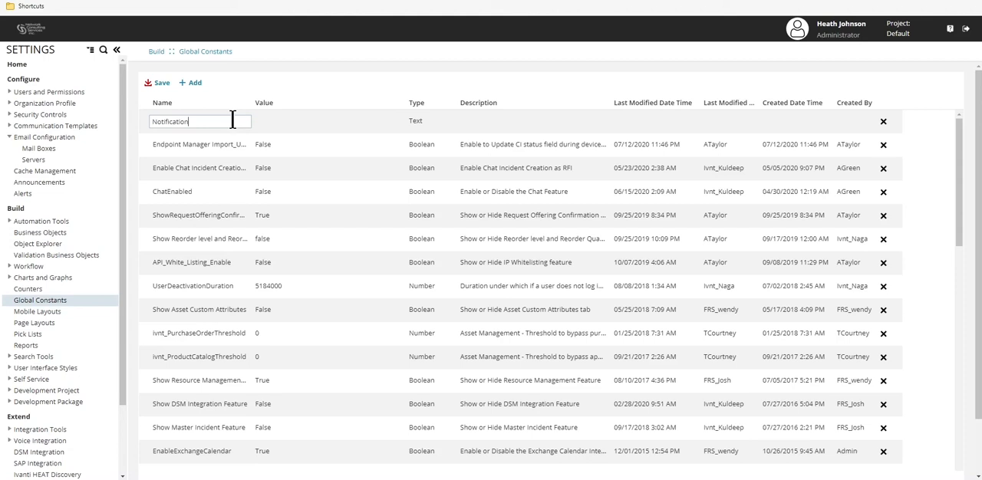
{"action": "type", "text": "L"}
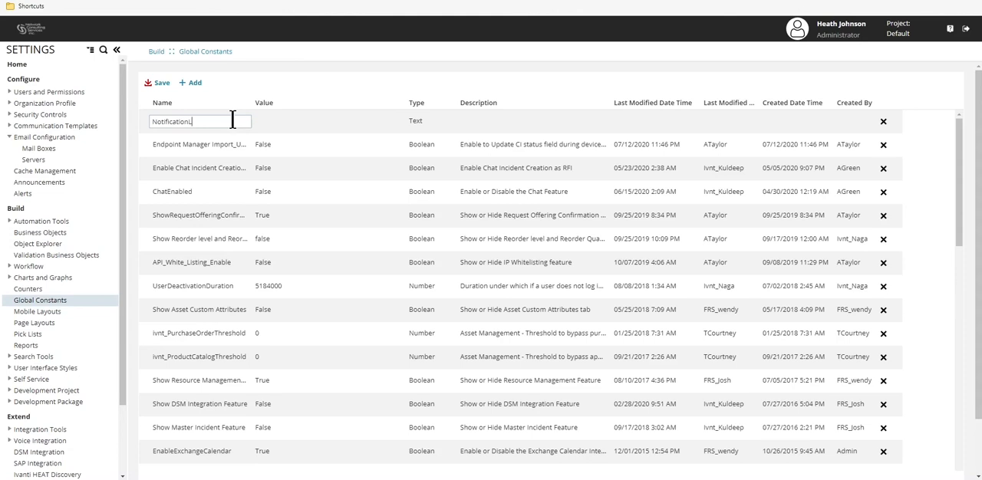
{"action": "type", "text": "Logo"}
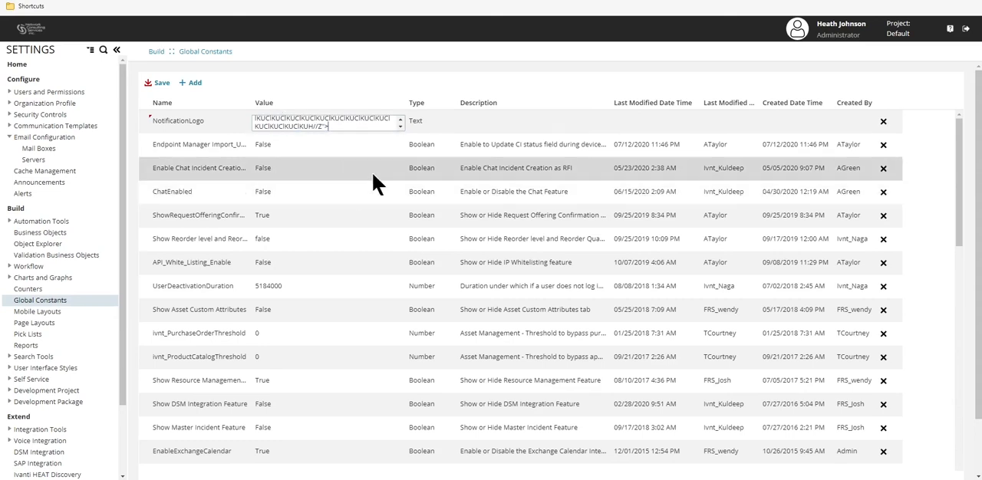
{"action": "left_click", "coordinate": [160, 82]}
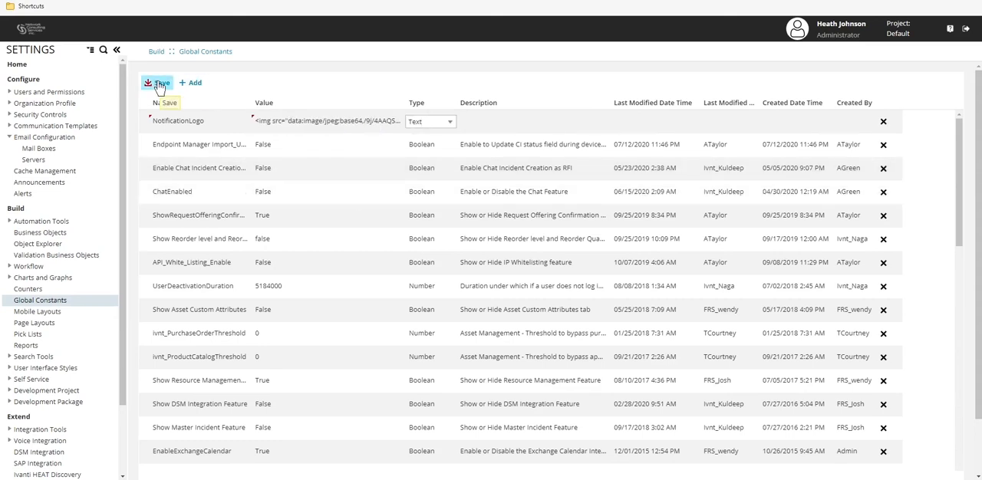
{"action": "left_click", "coordinate": [159, 82]}
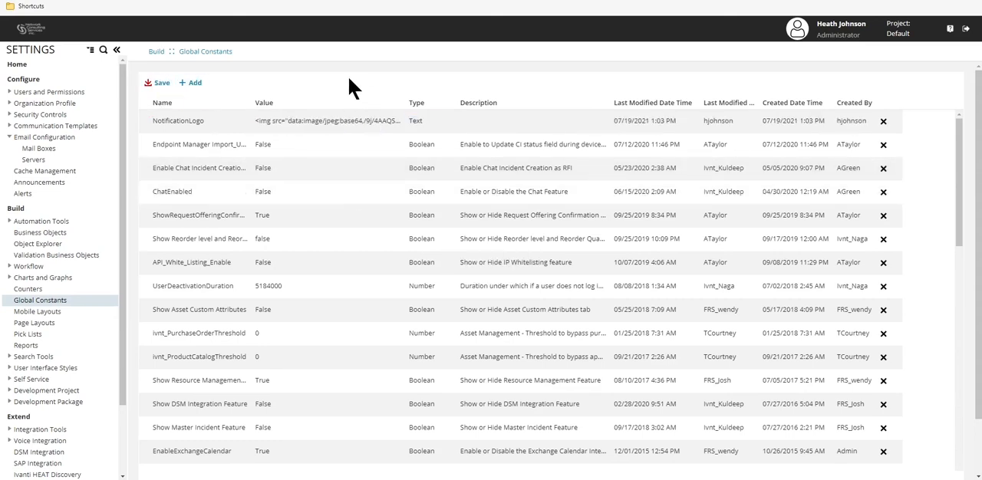
{"action": "mouse_move", "coordinate": [46, 238]}
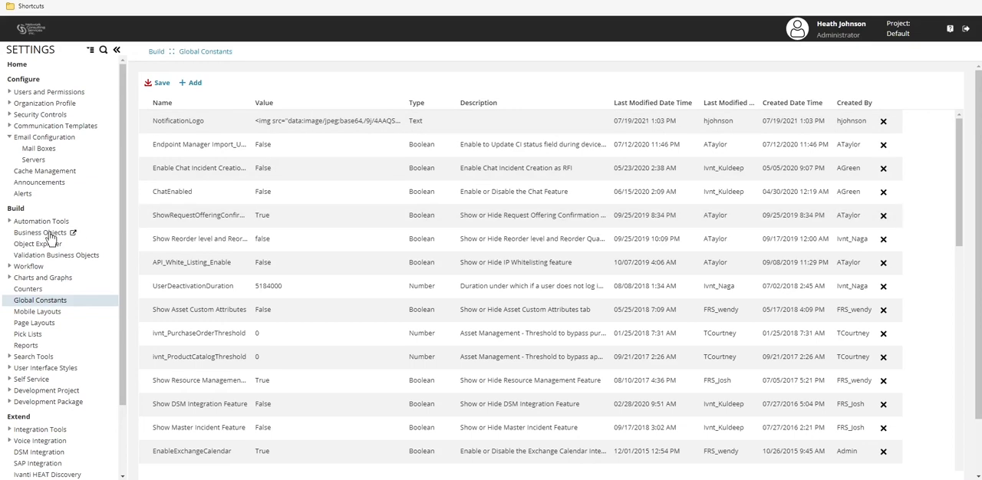
- Open ForNewIncidentNotification from the Incident object's Triggered Actions for editing
{"action": "left_click", "coordinate": [42, 232]}
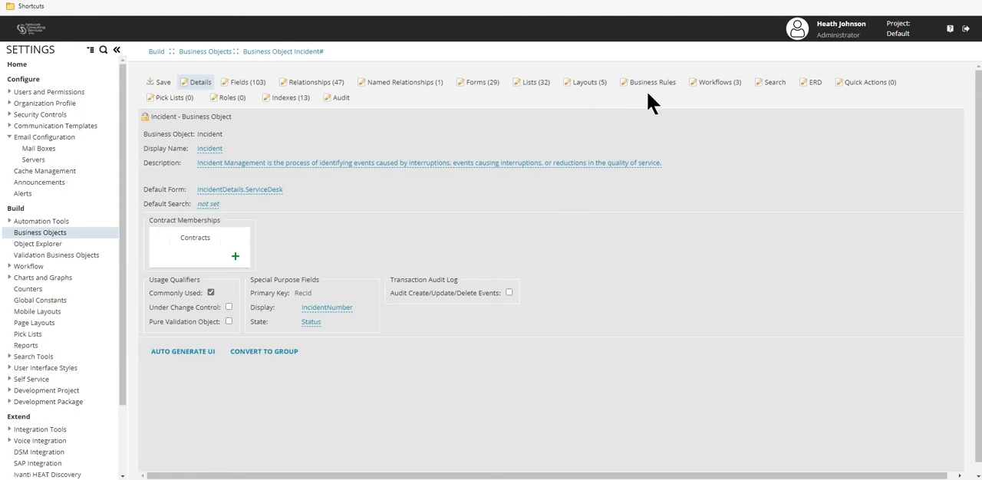
{"action": "left_click", "coordinate": [652, 82]}
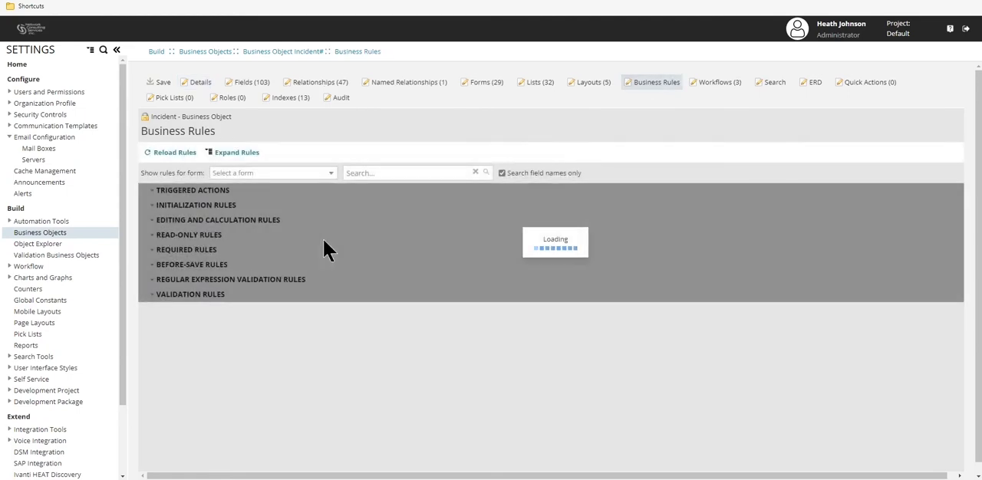
{"action": "mouse_move", "coordinate": [197, 198]}
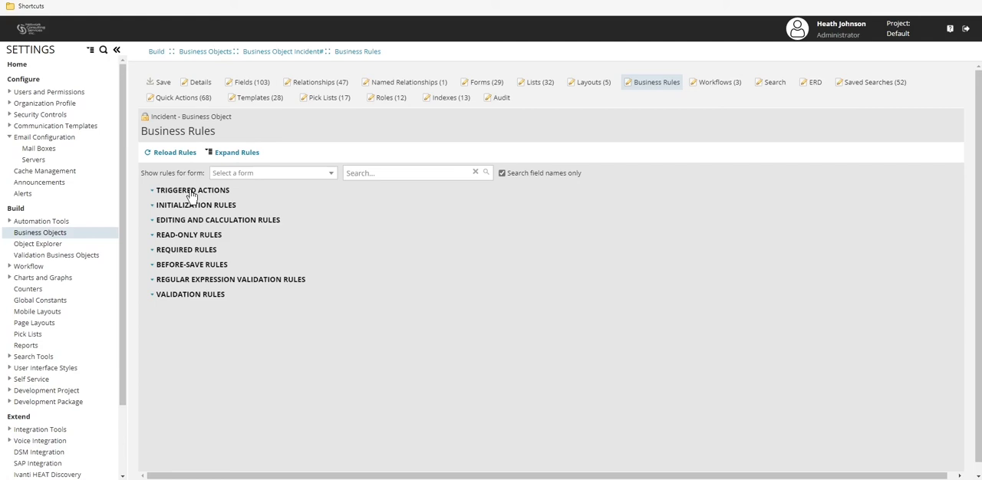
{"action": "left_click", "coordinate": [192, 189]}
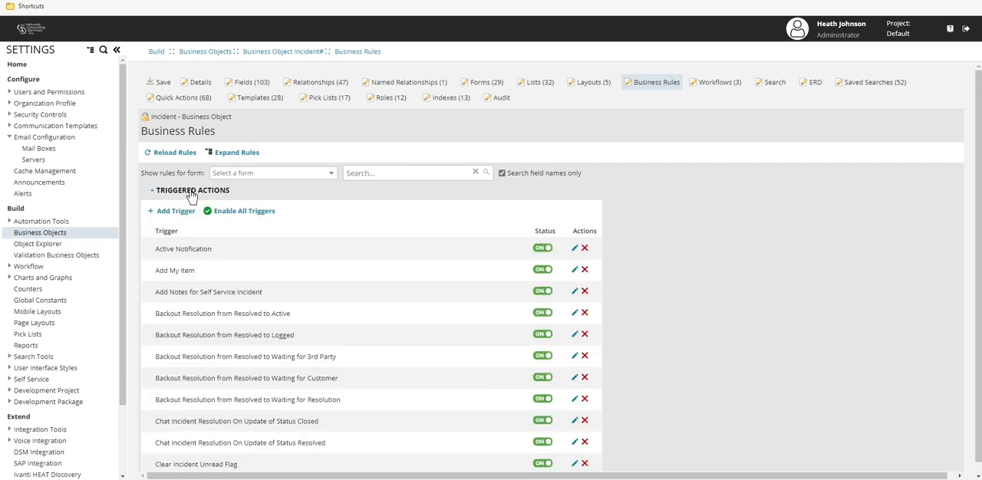
{"action": "scroll", "scroll_direction": "down", "scroll_amount": 3}
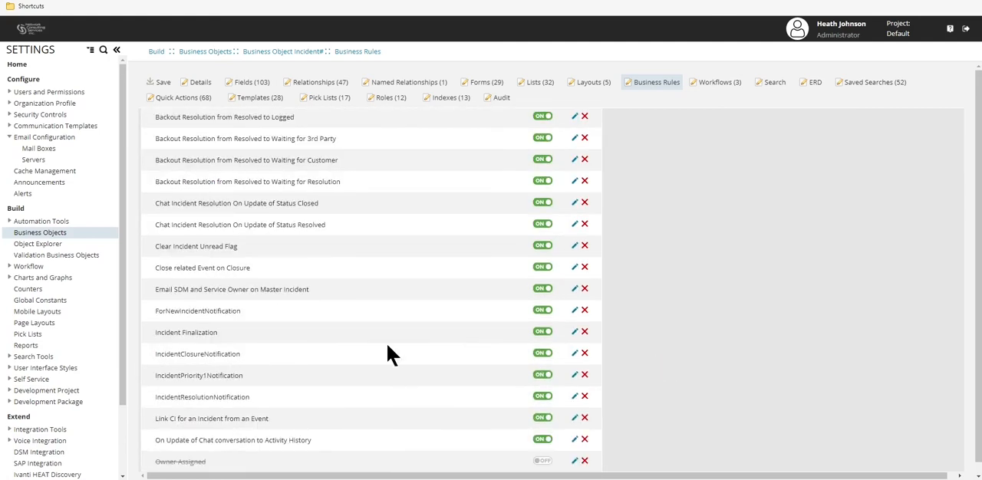
{"action": "mouse_move", "coordinate": [575, 316]}
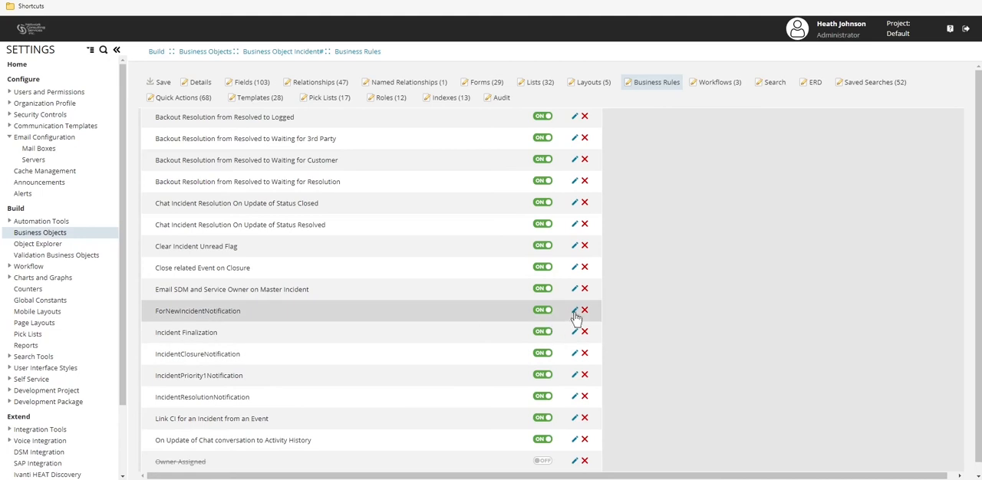
{"action": "left_click", "coordinate": [574, 311]}
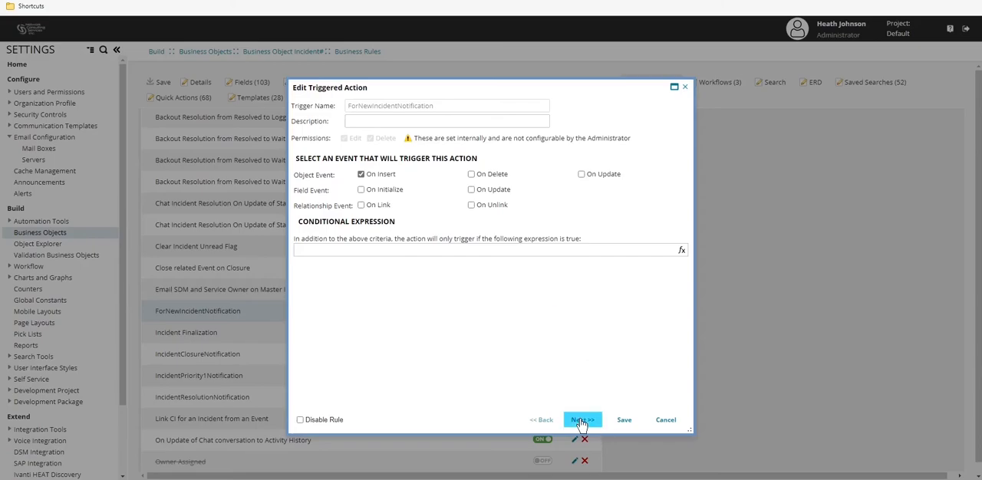
- Advance the Edit Triggered Action dialog two pages to the Send Email Configuration
{"action": "left_click", "coordinate": [582, 420]}
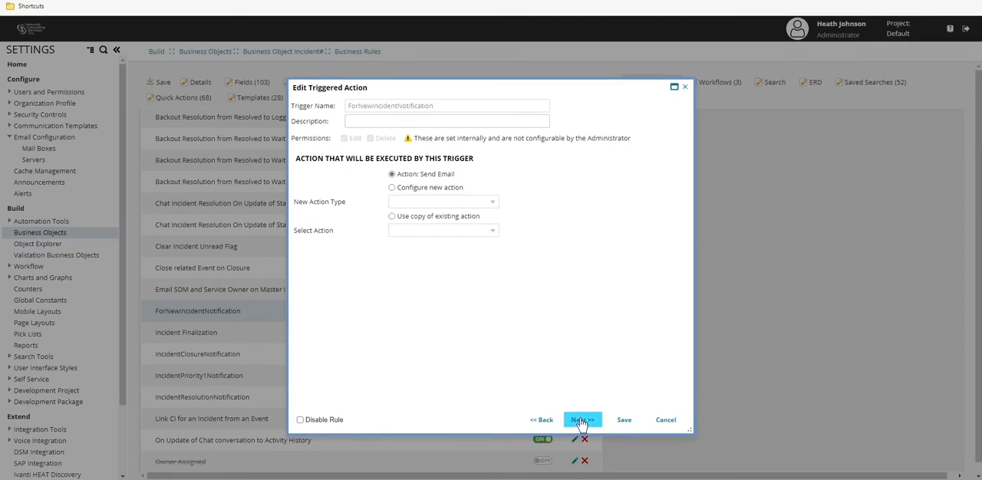
{"action": "mouse_move", "coordinate": [552, 352]}
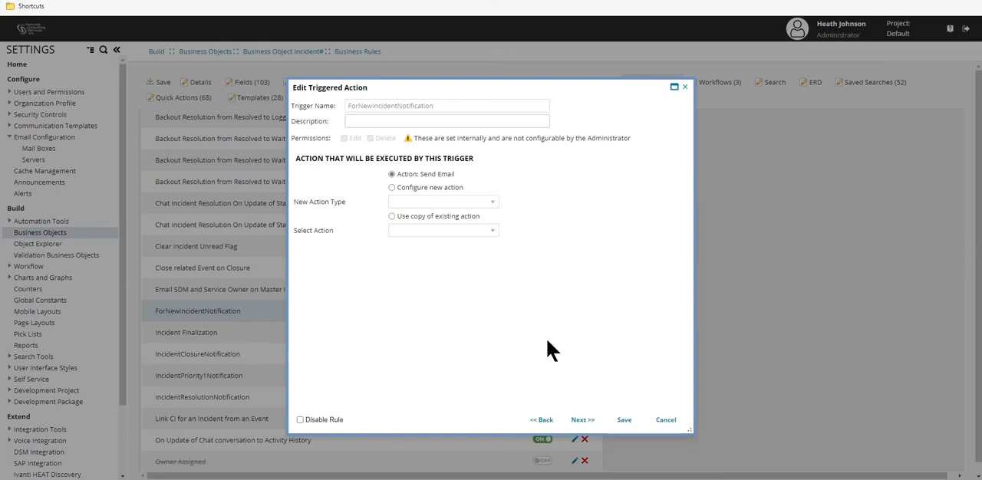
{"action": "left_click", "coordinate": [674, 87]}
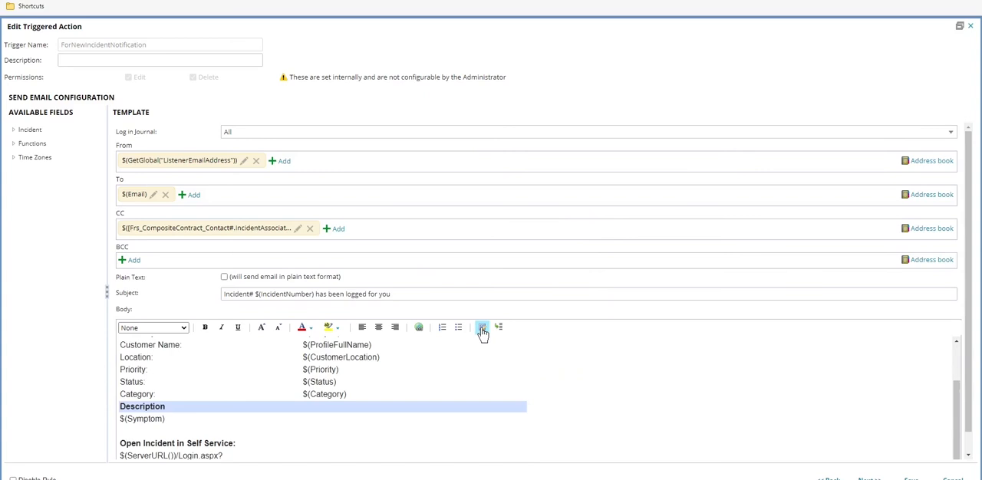
{"action": "mouse_move", "coordinate": [481, 327]}
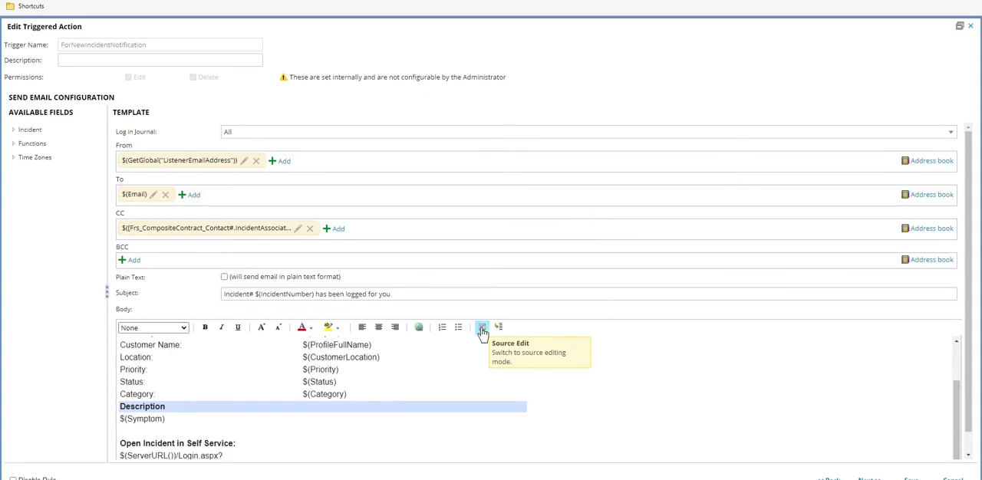
- Add two <br> tags after the table in the body's HTML source and expand Functions
{"action": "left_click", "coordinate": [482, 327]}
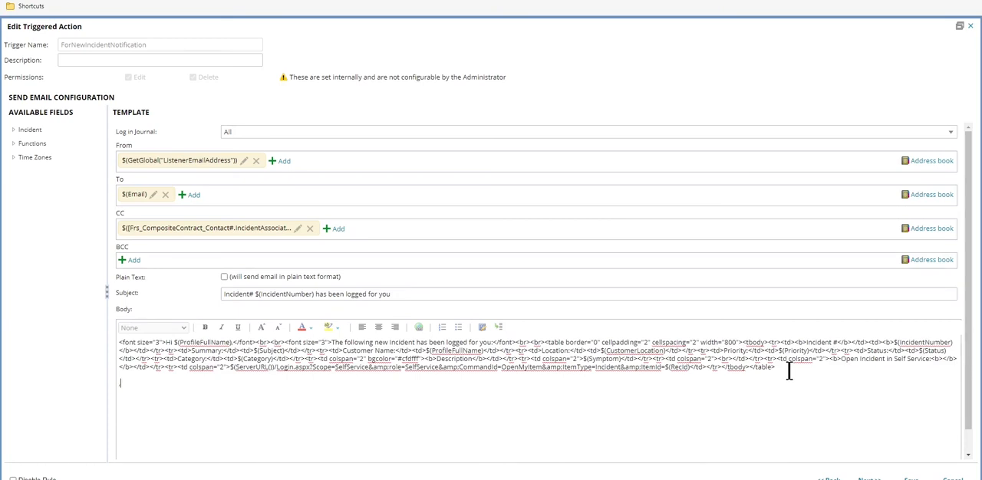
{"action": "type", "text": "<br>"}
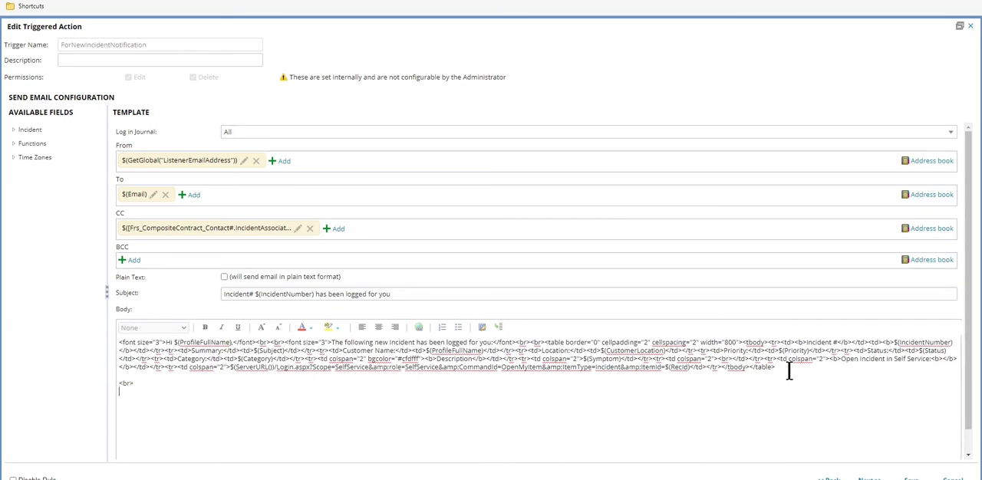
{"action": "type", "text": "<br>"}
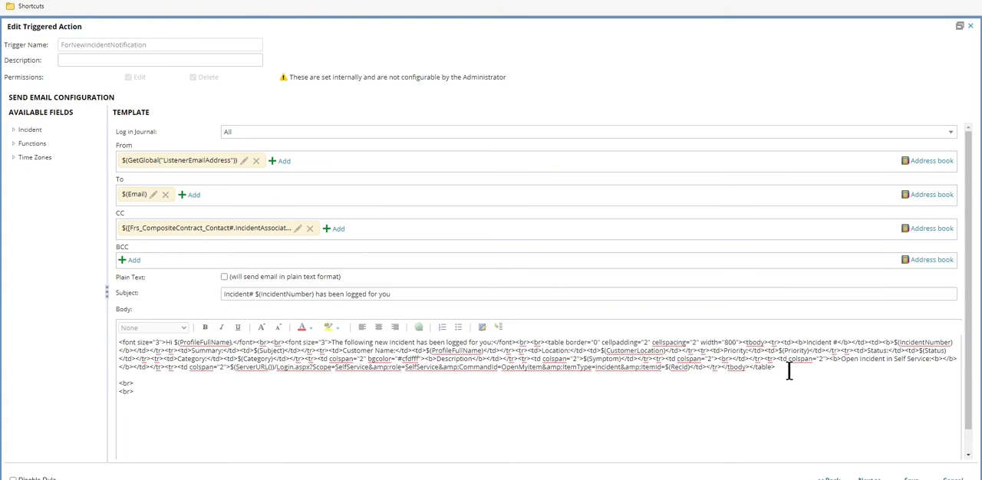
{"action": "mouse_move", "coordinate": [84, 276]}
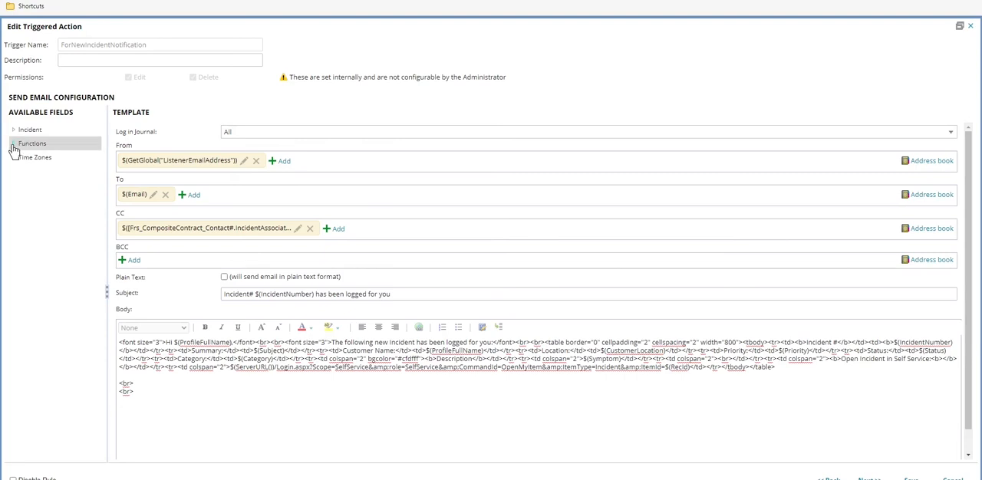
{"action": "left_click", "coordinate": [32, 145]}
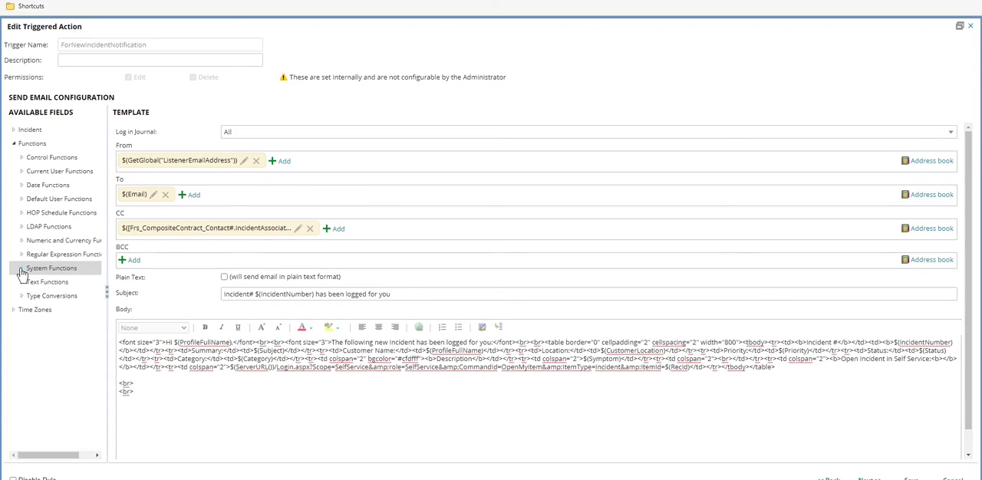
- Insert GetGlobal from System Functions into the body with constant name NotificationLogo
{"action": "left_click", "coordinate": [52, 267]}
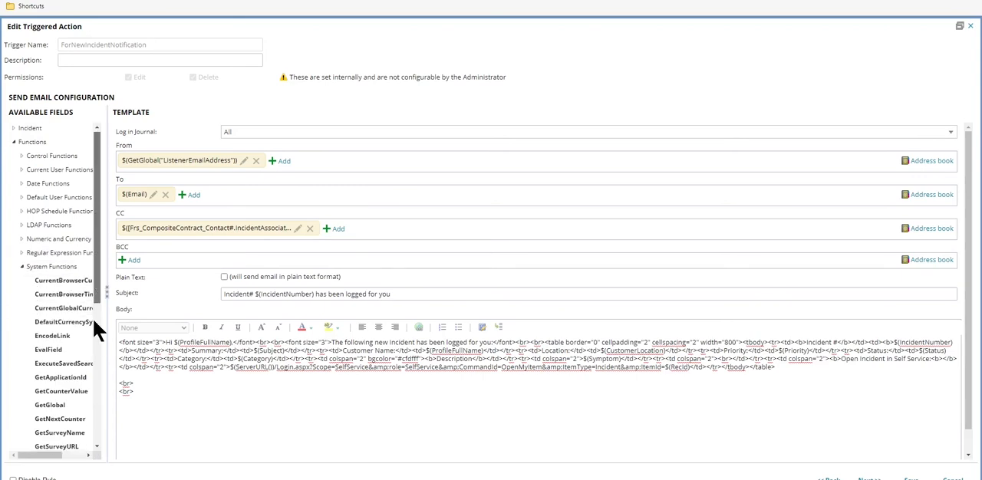
{"action": "scroll", "scroll_direction": "down", "scroll_amount": 3}
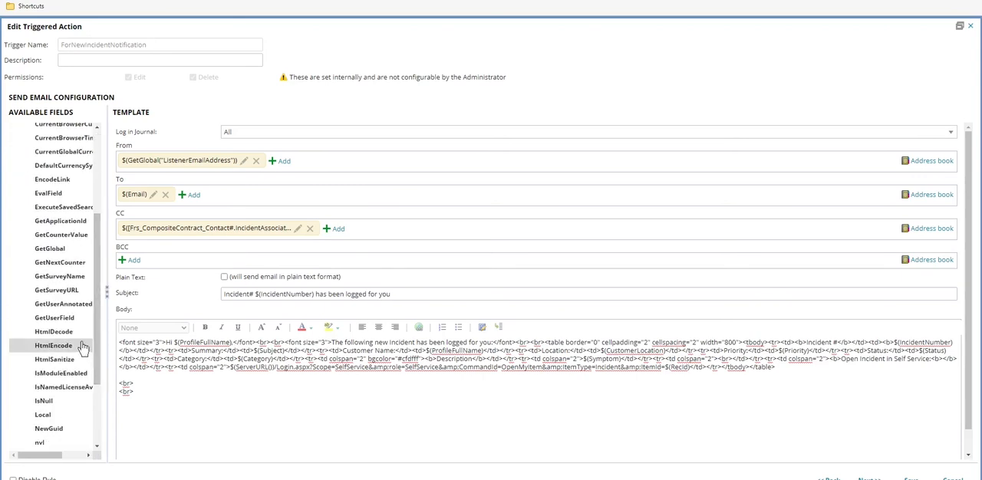
{"action": "mouse_move", "coordinate": [50, 248]}
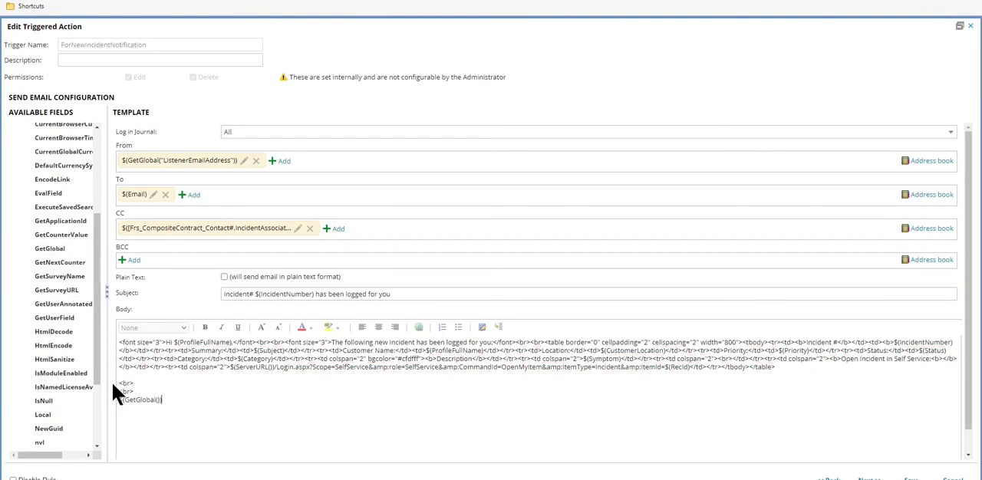
{"action": "mouse_move", "coordinate": [162, 423]}
{"action": "type", "text": "\"Notfi"}
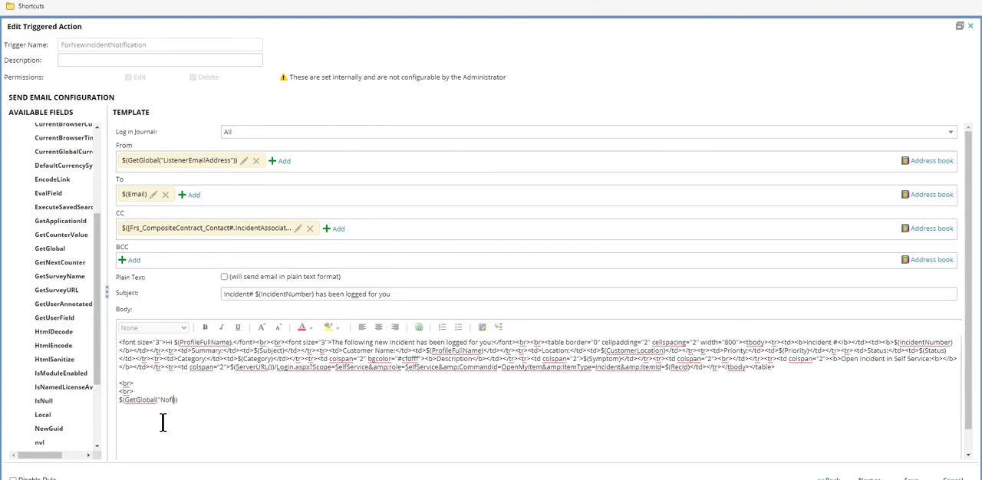
{"action": "key", "text": "Backspace"}
{"action": "type", "text": "tification"}
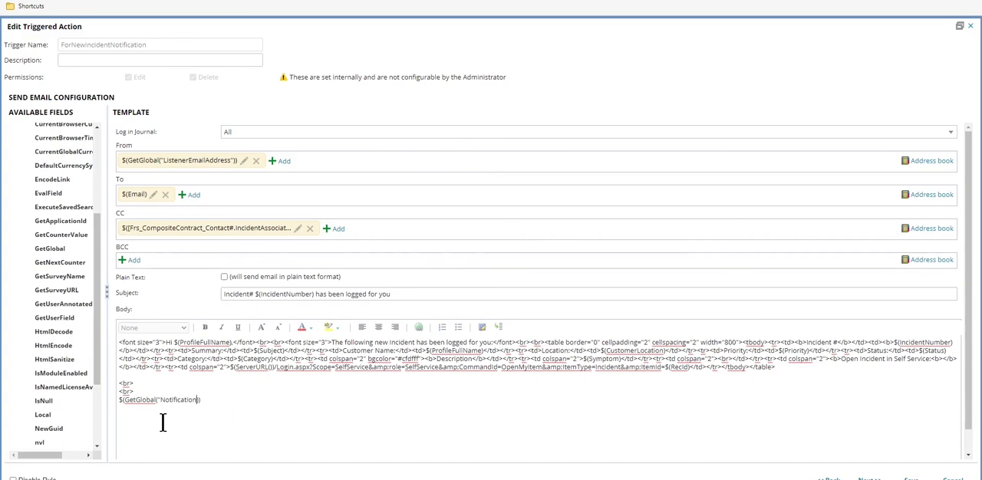
{"action": "type", "text": "Logo"}
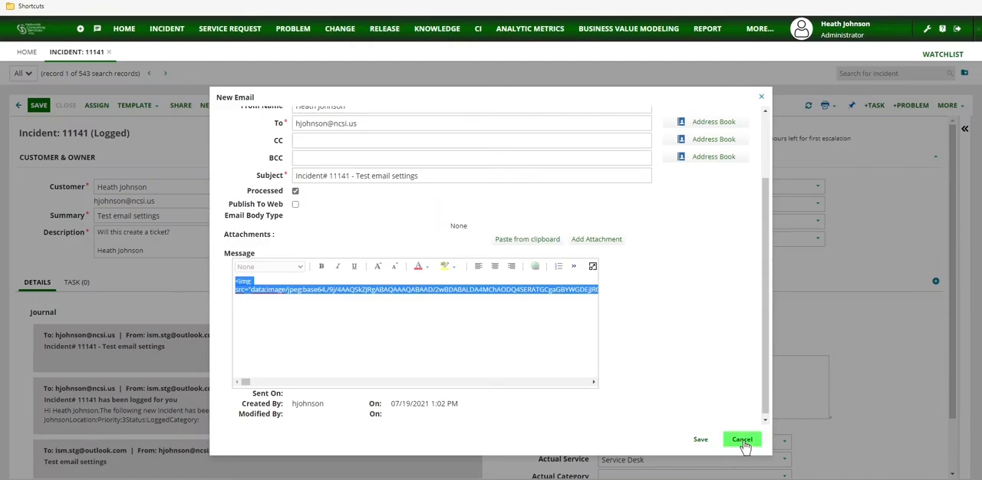
- Cancel the New Email dialog to return to incident 11141
{"action": "left_click", "coordinate": [740, 440]}
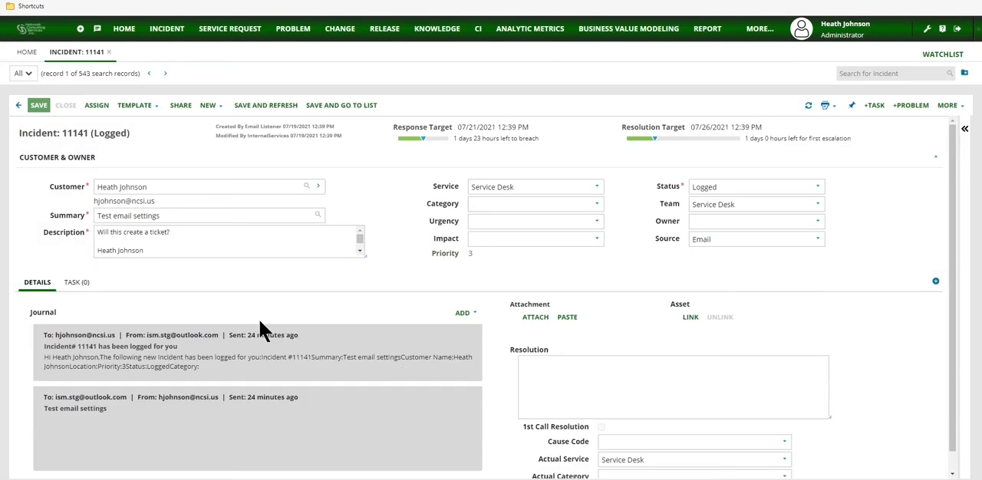
{"action": "mouse_move", "coordinate": [325, 127]}
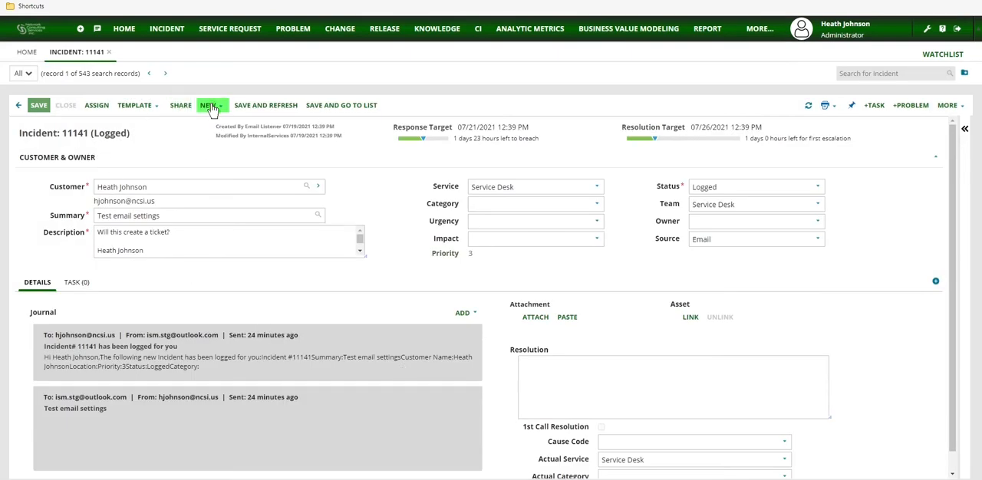
{"action": "left_click", "coordinate": [173, 73]}
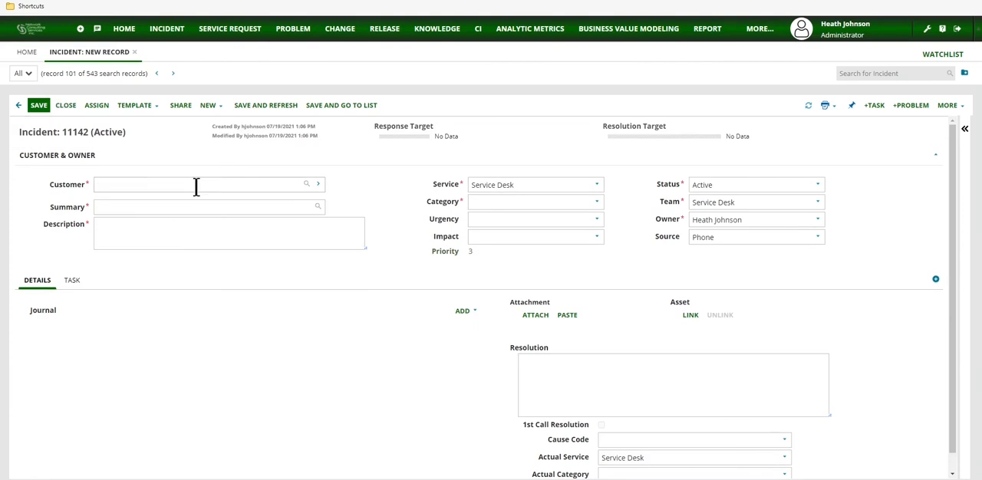
{"action": "type", "text": "Hat"}
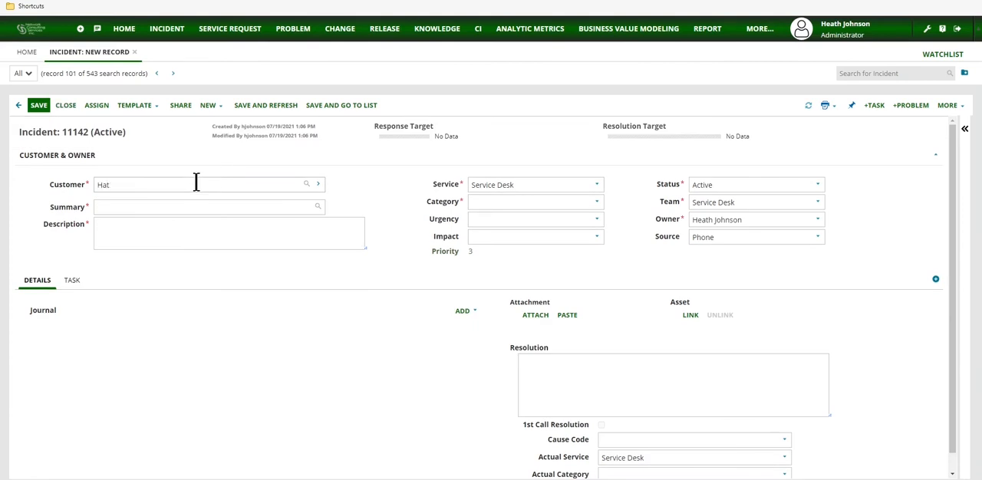
{"action": "type", "text": "eath"}
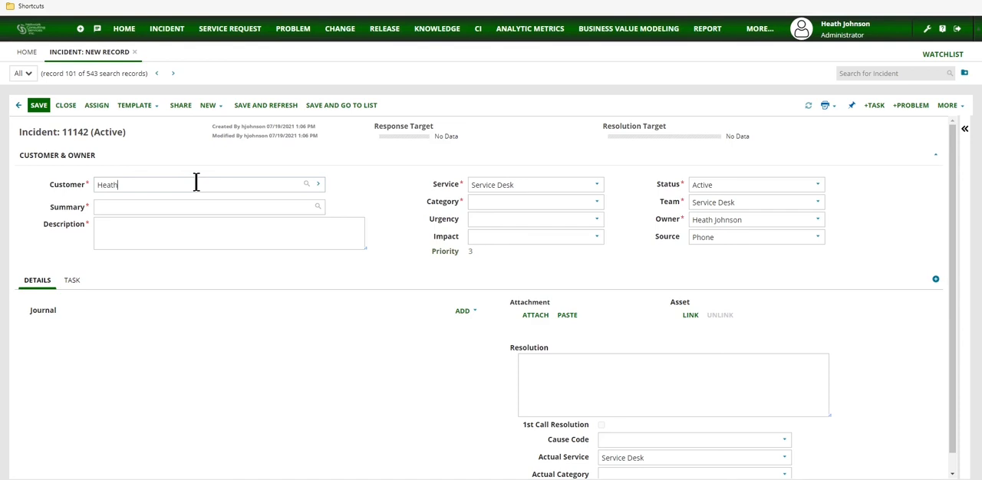
{"action": "type", "text": "Joh"}
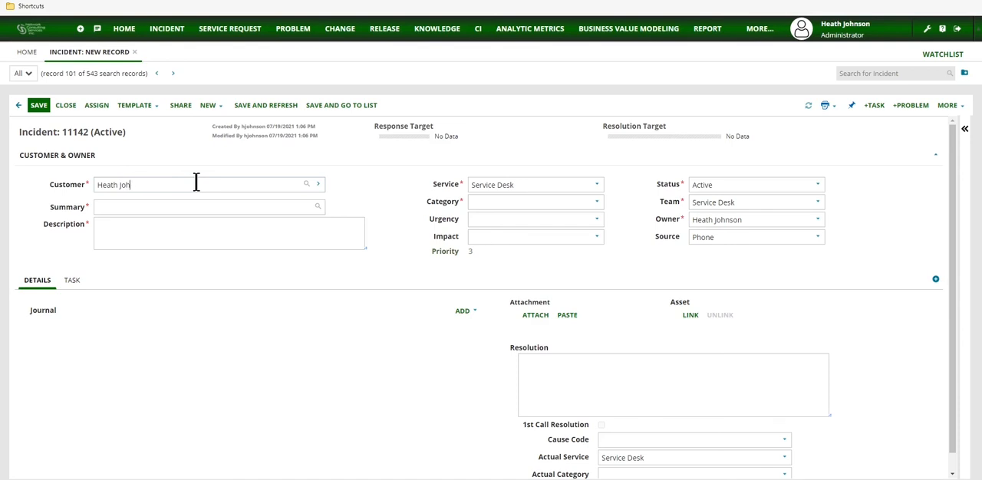
{"action": "type", "text": "nson"}
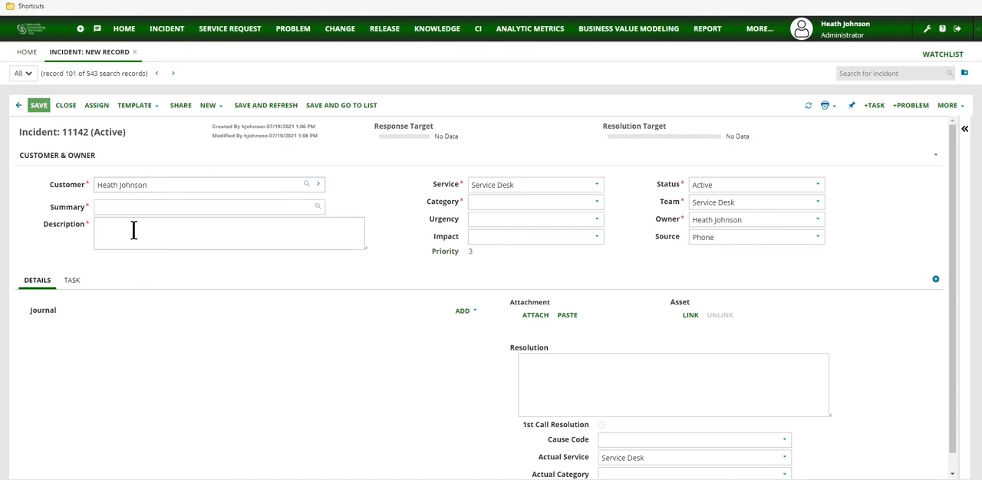
- Enter summary 'Test Outbound Image' and save the incident
{"action": "left_click", "coordinate": [207, 212]}
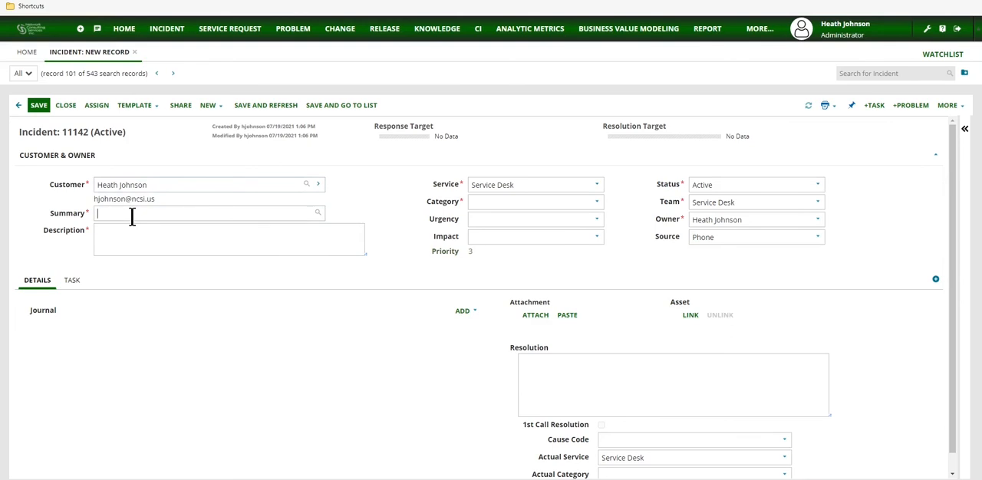
{"action": "type", "text": "Test OUtb"}
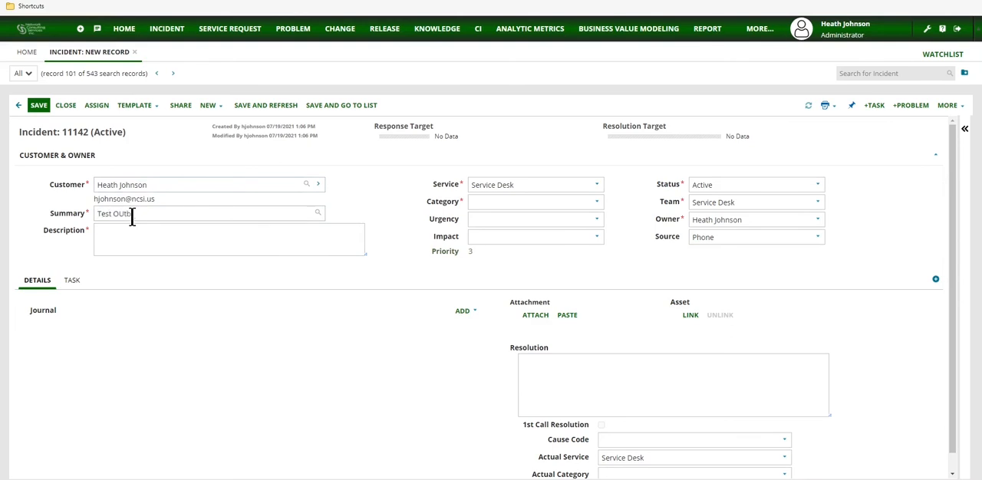
{"action": "key", "text": "Backspace"}
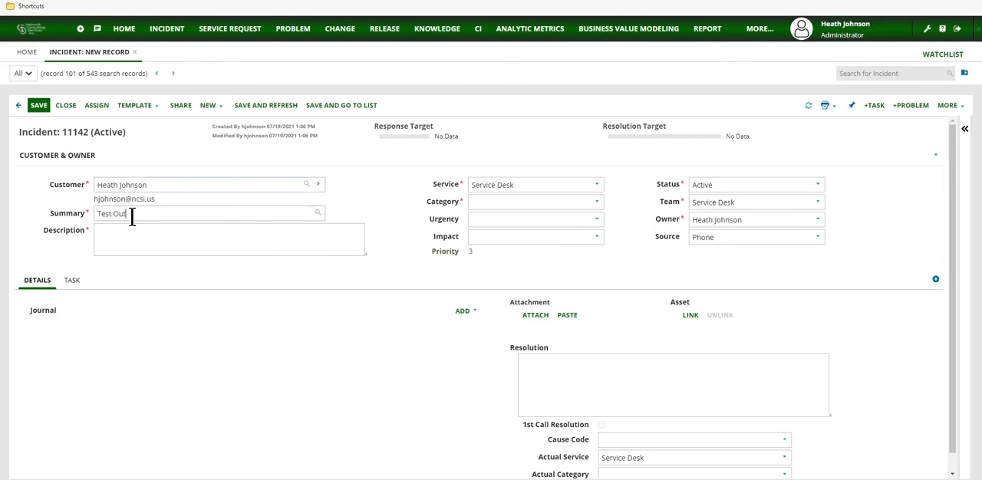
{"action": "type", "text": "bound"}
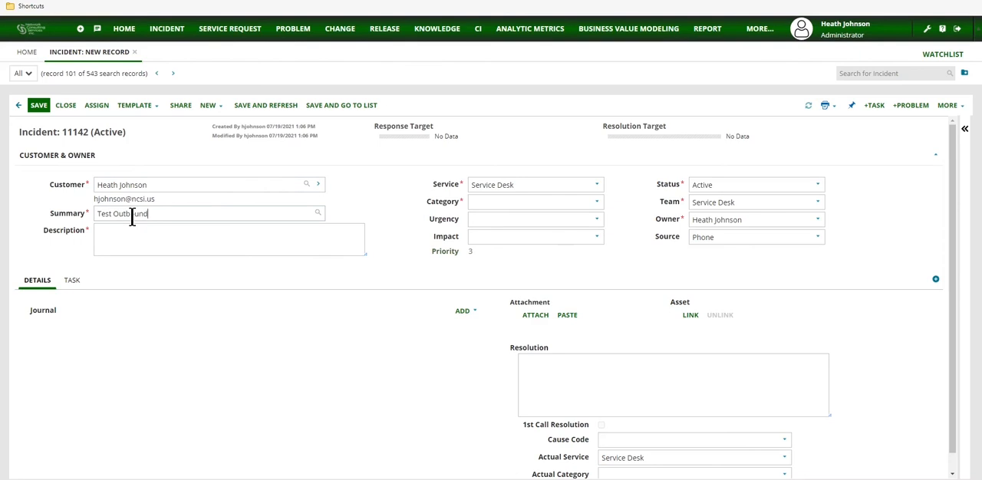
{"action": "type", "text": "Image"}
{"action": "left_click", "coordinate": [229, 239]}
{"action": "type", "text": "test"}
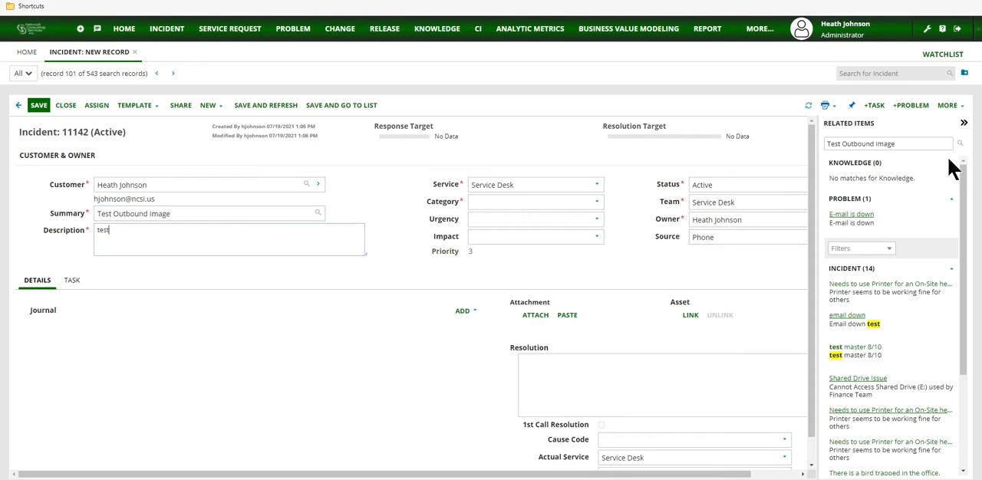
{"action": "left_click", "coordinate": [964, 122]}
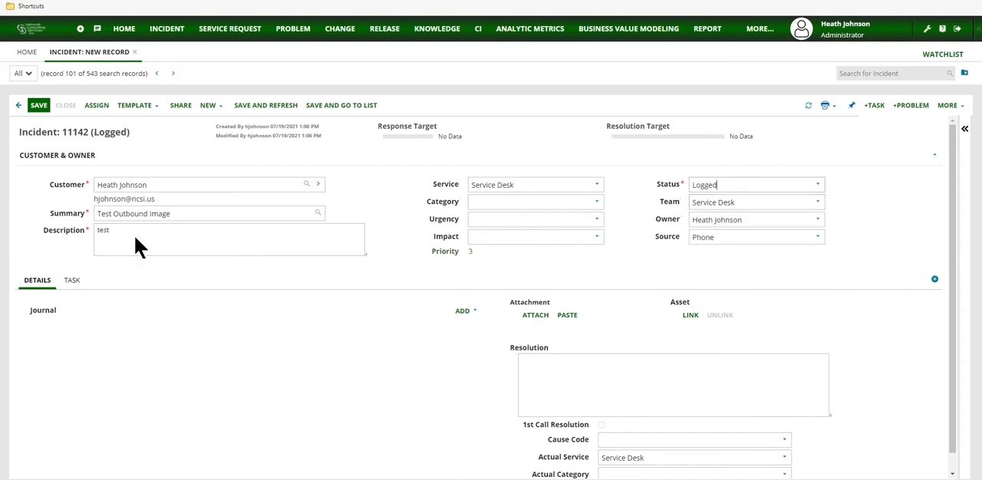
{"action": "mouse_move", "coordinate": [391, 254]}
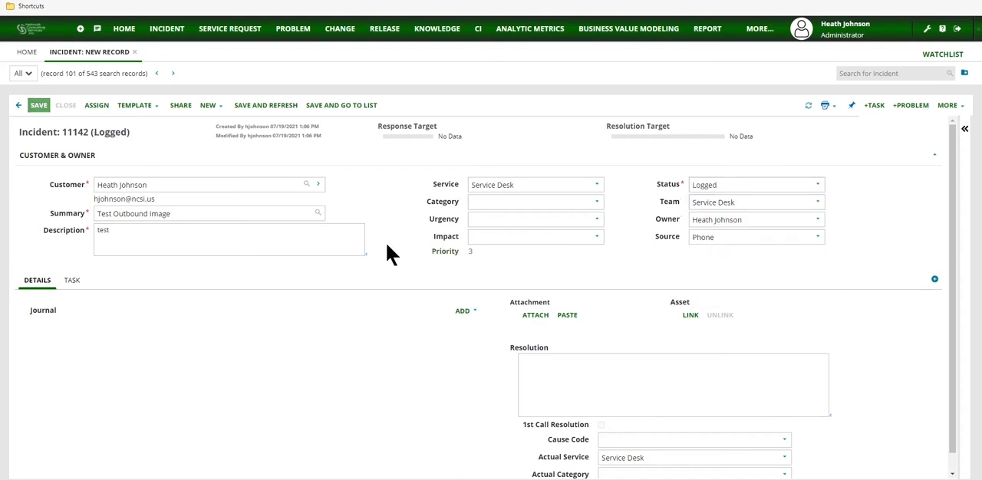
{"action": "left_click", "coordinate": [38, 105]}
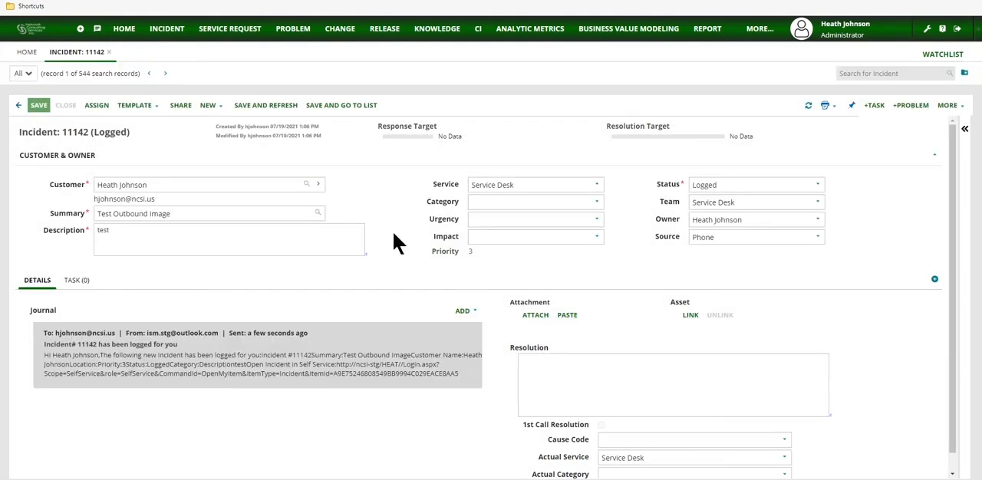
{"action": "mouse_move", "coordinate": [351, 381]}
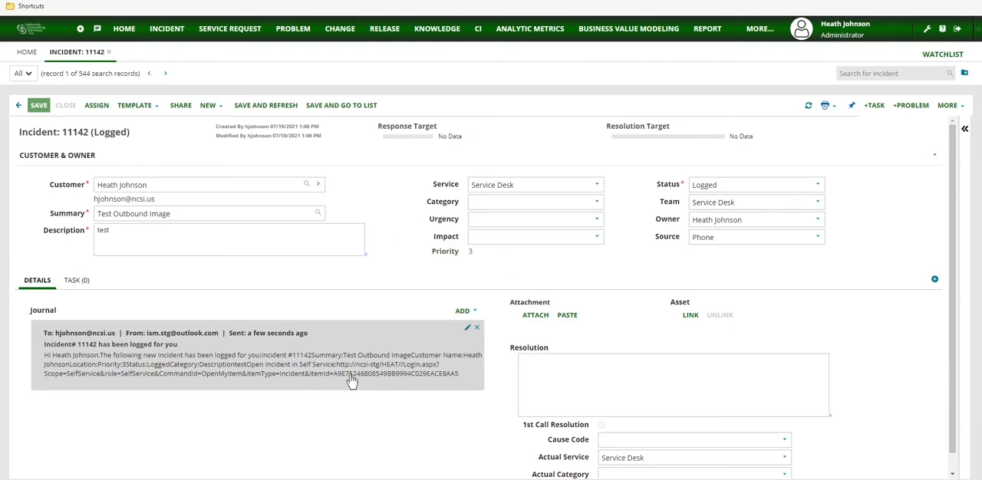
- Open incident 11142's sent email from the Journal and scroll to the logo
{"action": "double_click", "coordinate": [323, 355]}
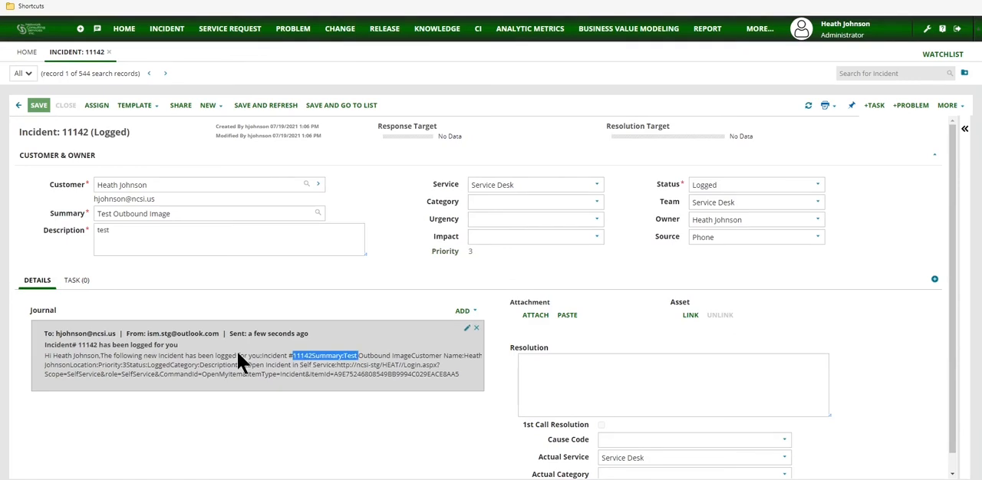
{"action": "mouse_move", "coordinate": [242, 365]}
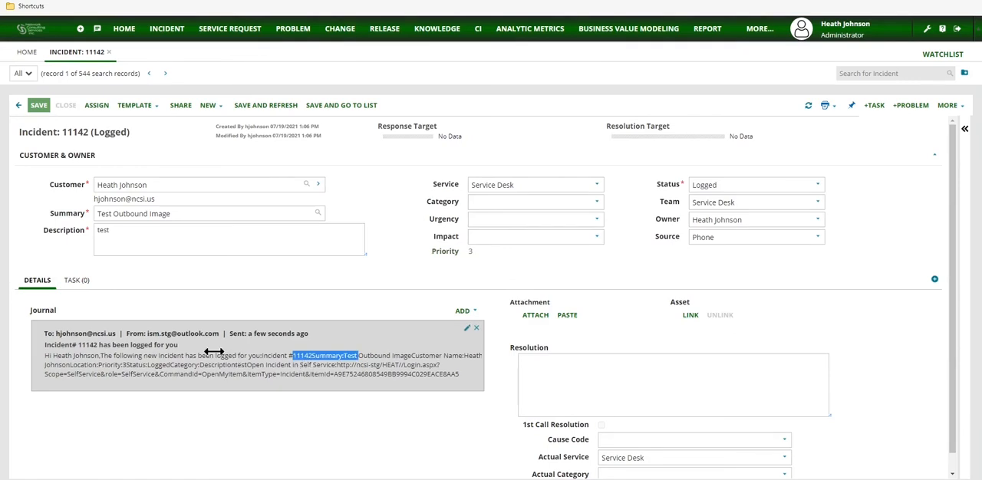
{"action": "left_click", "coordinate": [466, 328]}
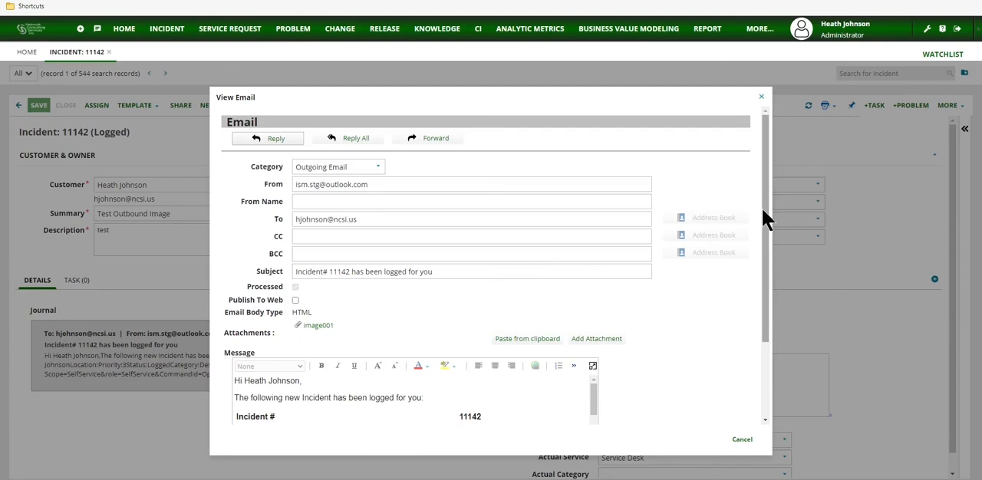
{"action": "scroll", "scroll_direction": "down", "scroll_amount": 3}
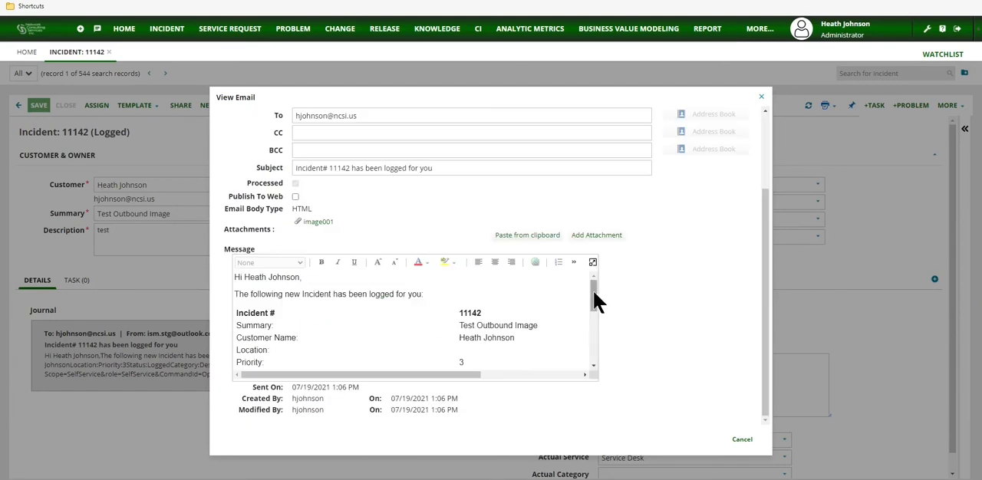
{"action": "scroll", "scroll_direction": "down", "scroll_amount": 3}
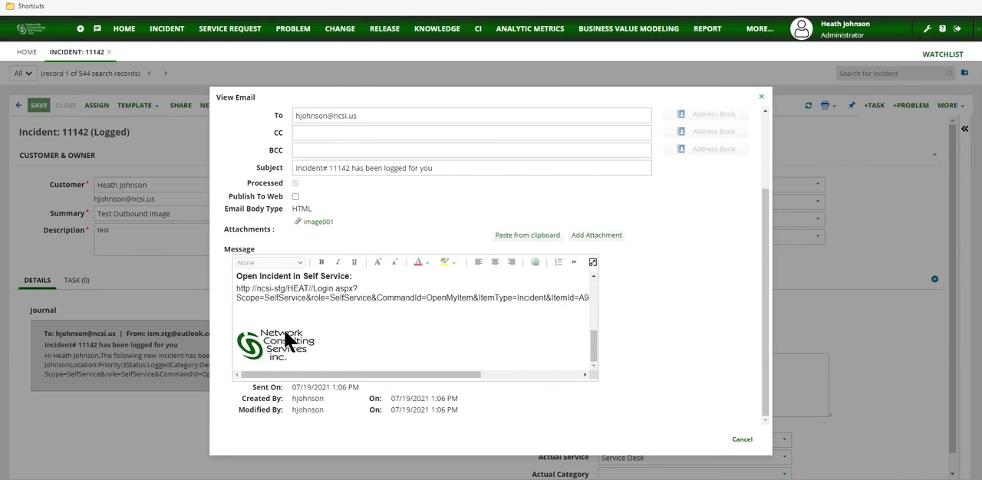
{"action": "mouse_move", "coordinate": [351, 364]}
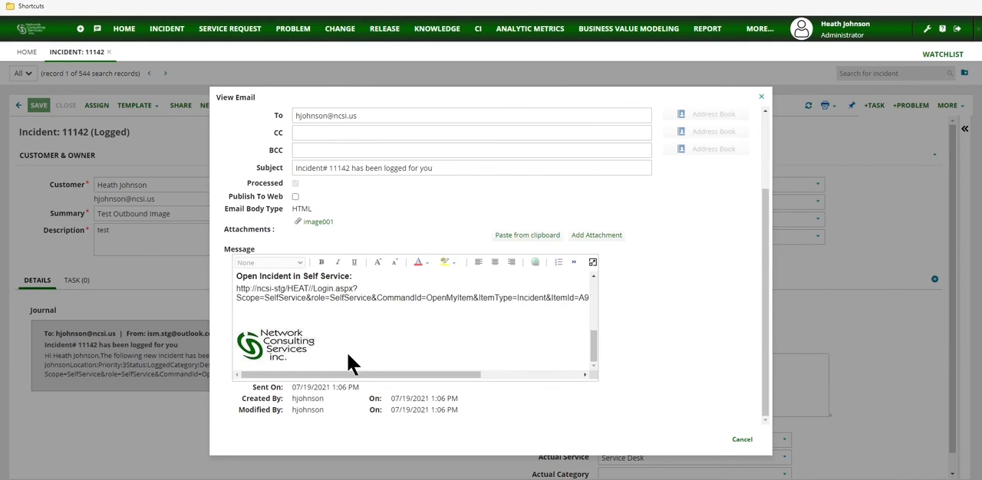
{"action": "mouse_move", "coordinate": [398, 352]}
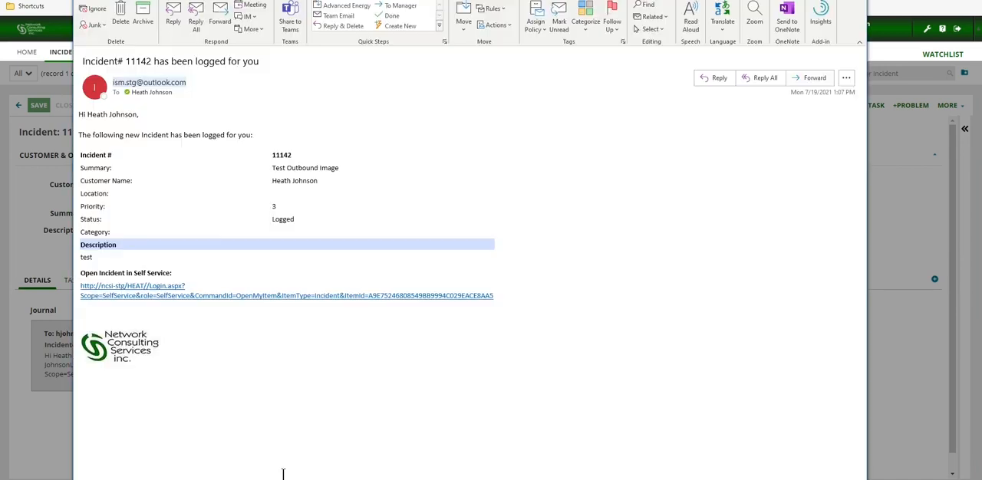
{"action": "mouse_move", "coordinate": [281, 348]}
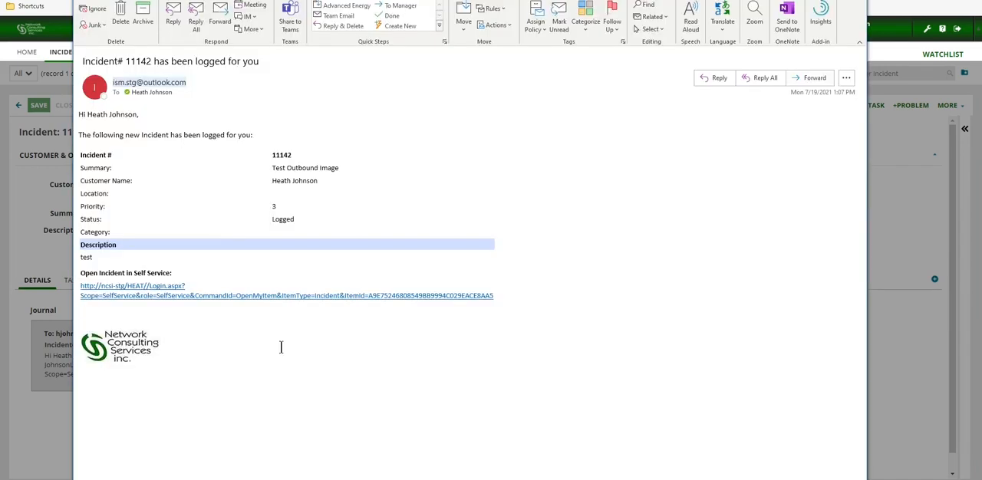
{"action": "mouse_move", "coordinate": [82, 323]}
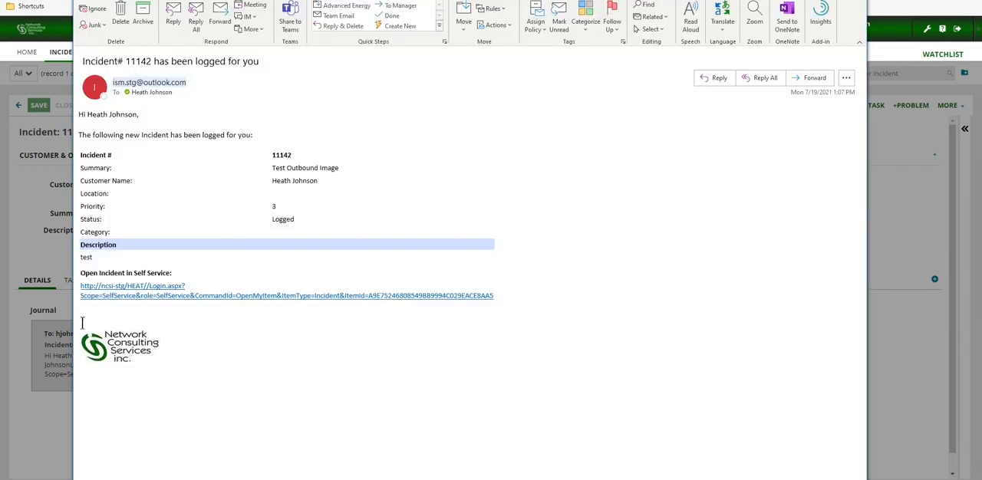
{"action": "mouse_move", "coordinate": [258, 386]}
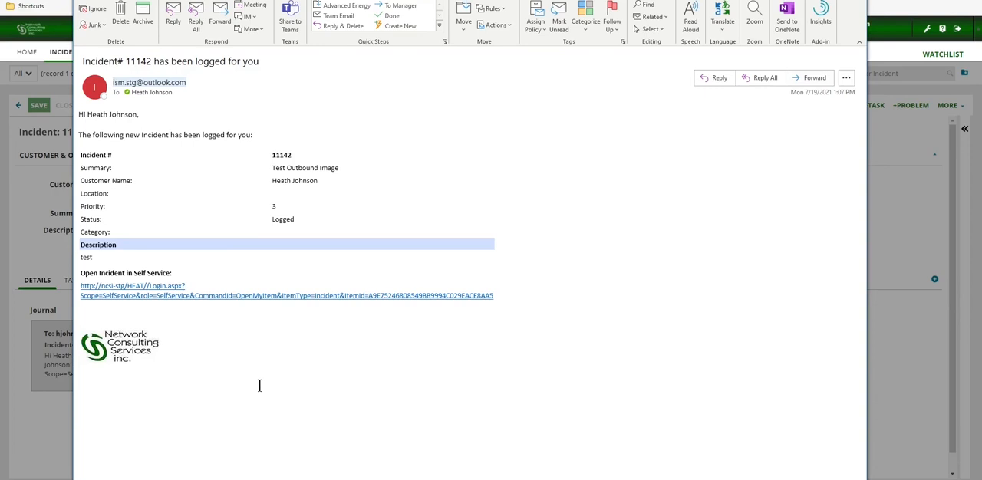
{"action": "mouse_move", "coordinate": [155, 362]}
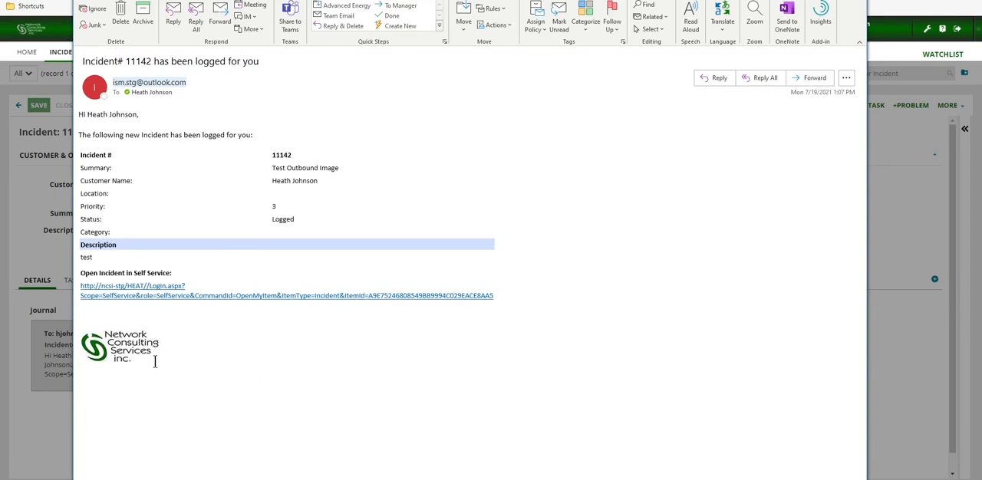
- Select the Network Consulting Services logo image in the Incident# 11142 email
{"action": "left_click", "coordinate": [119, 347]}
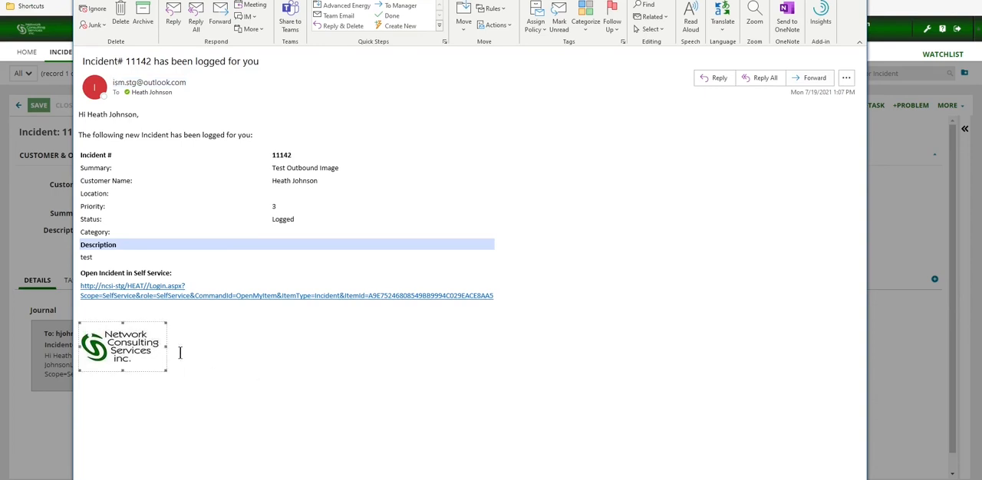
{"action": "mouse_move", "coordinate": [249, 388]}
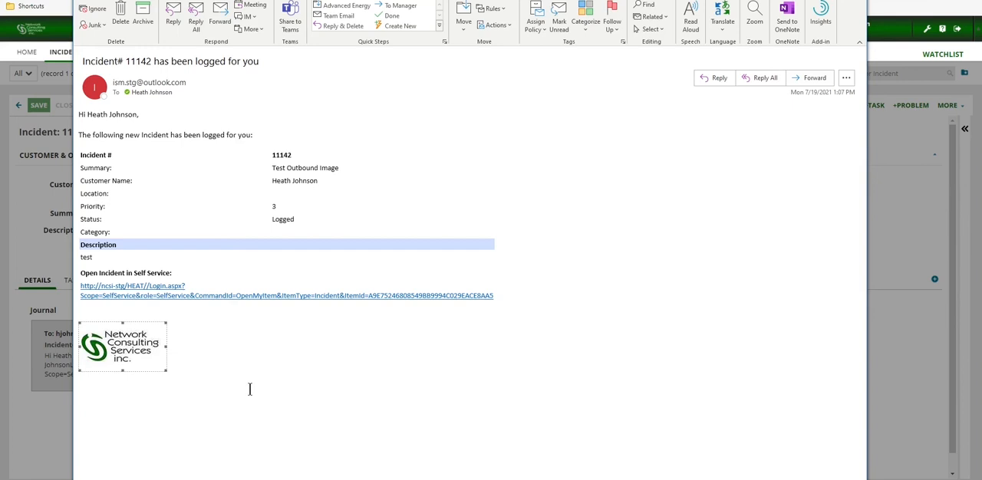